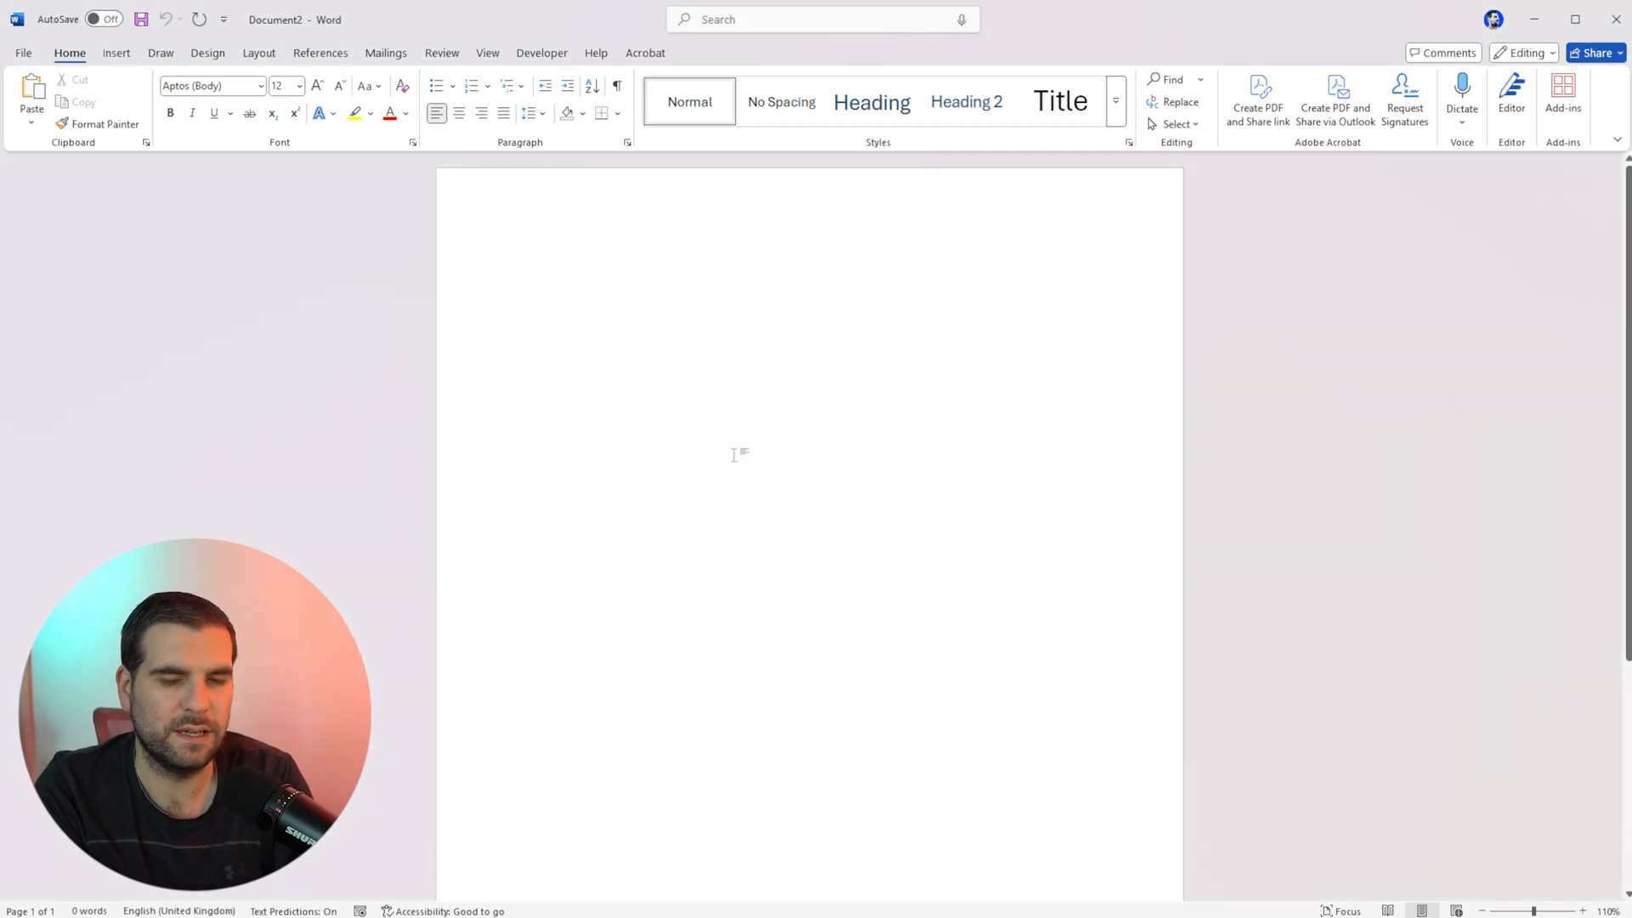
mouse_move(750, 455)
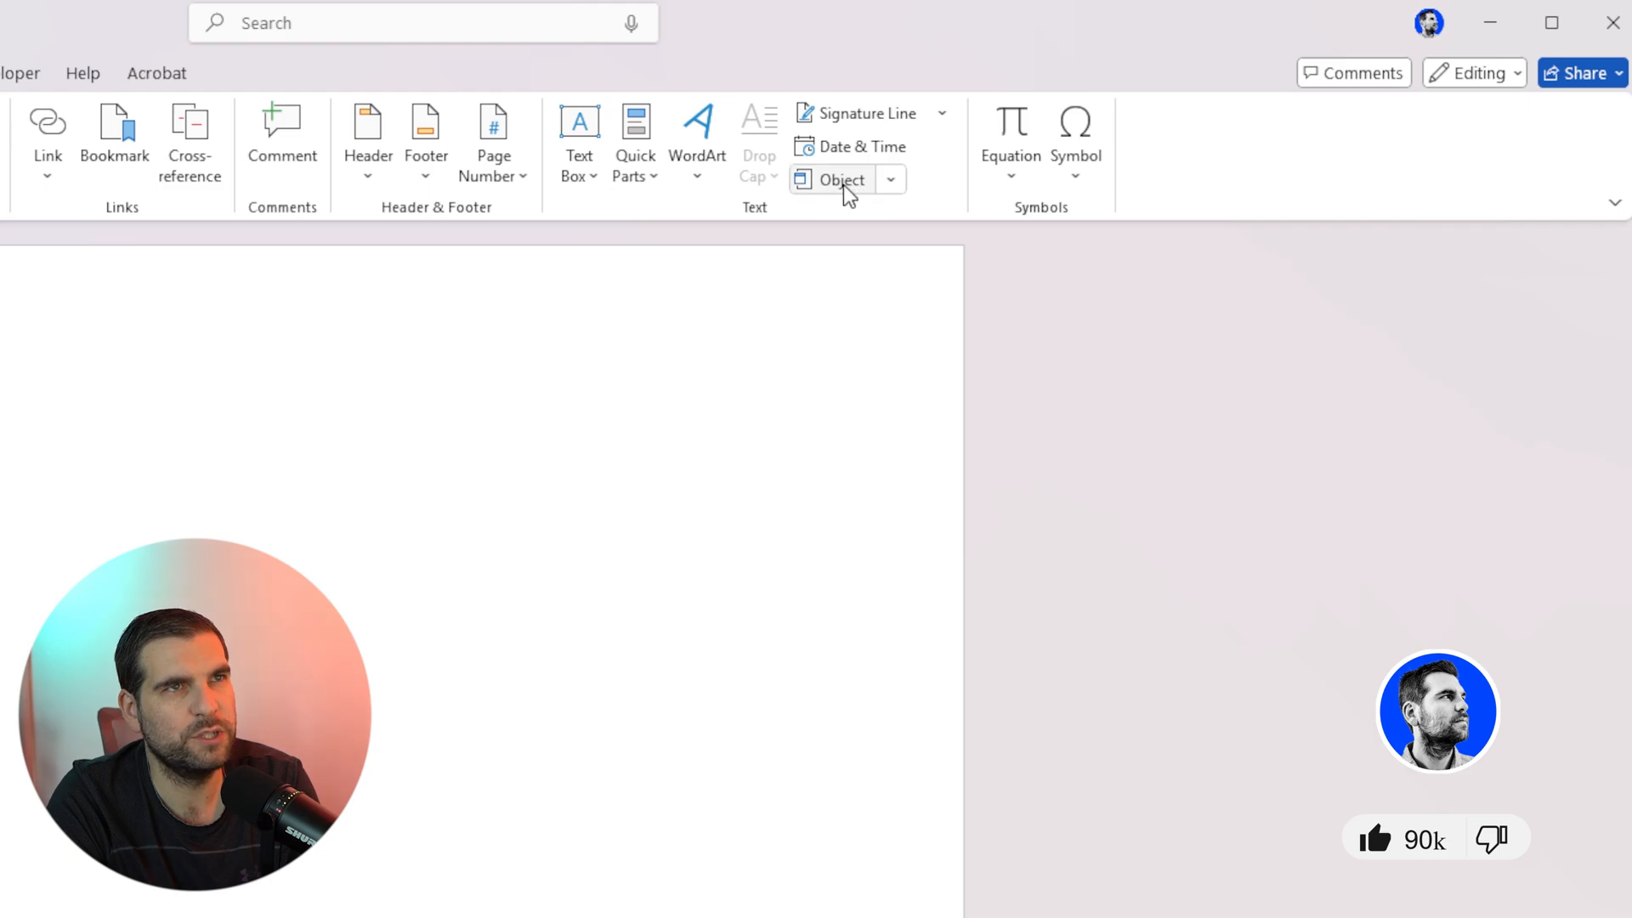
mouse_move(738, 231)
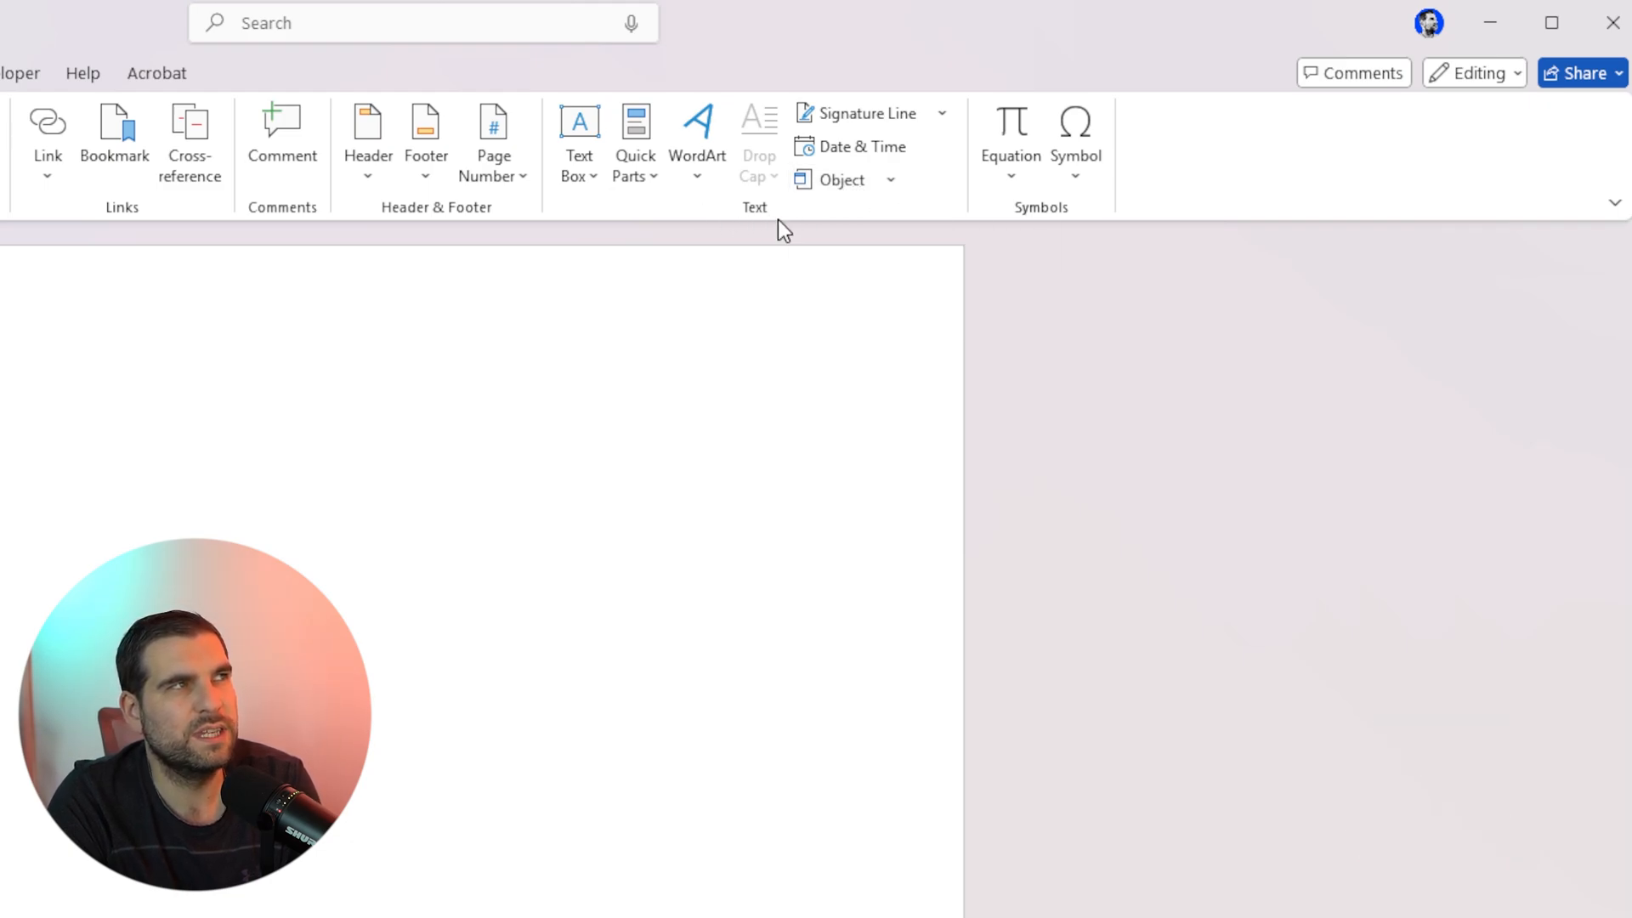
mouse_move(843, 181)
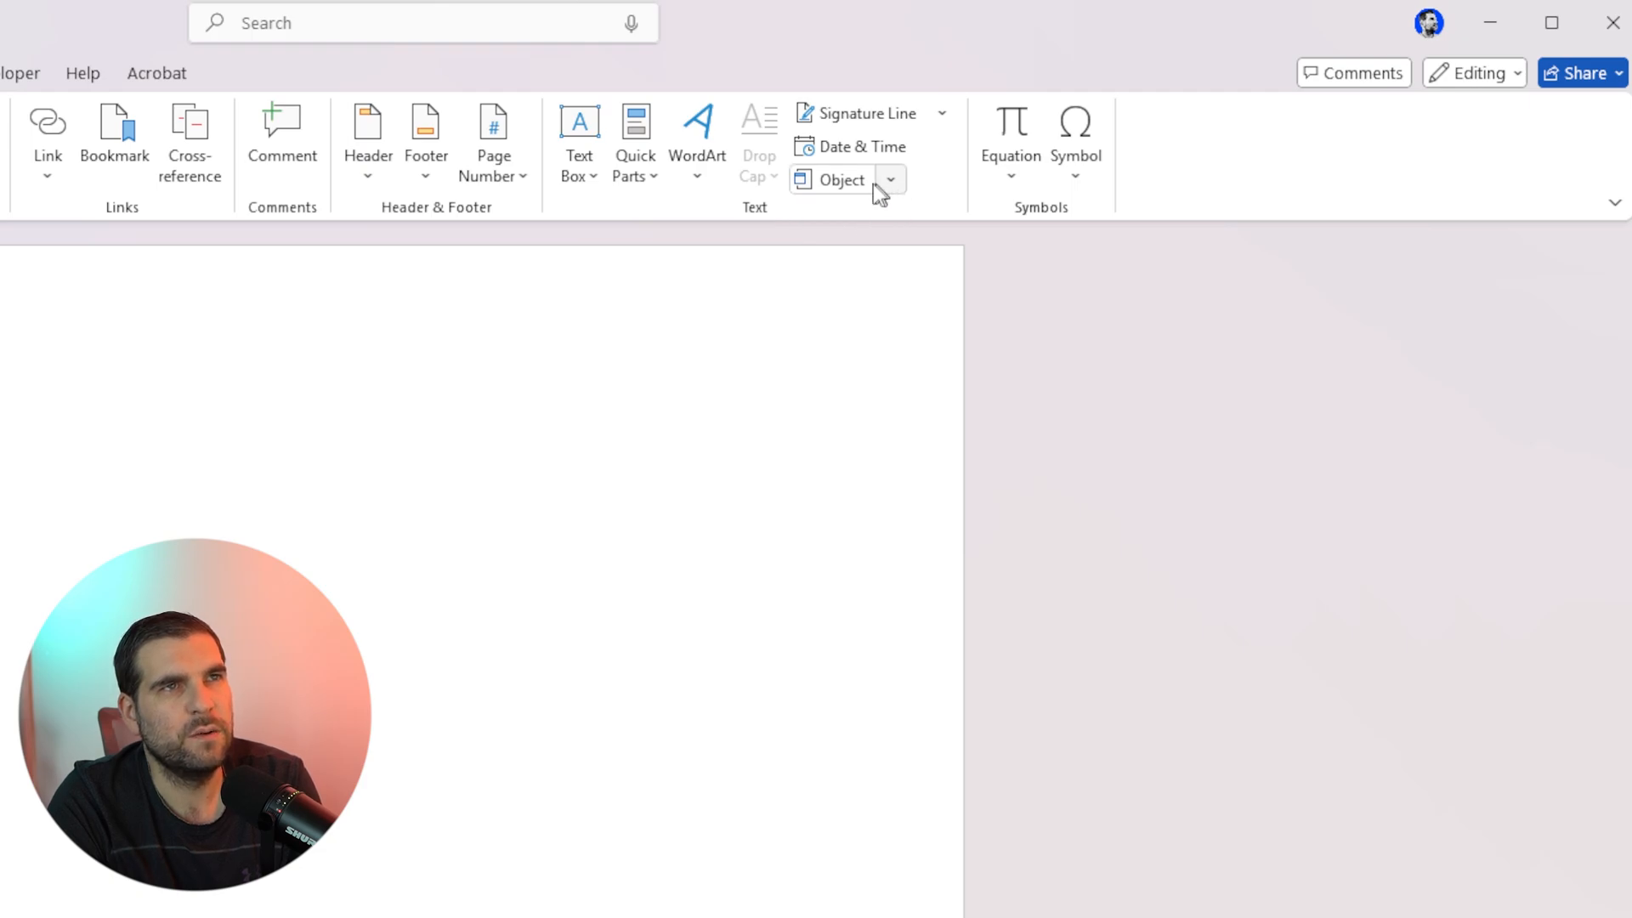
Choose the Company Invoice PDF under Object's Create from File.
click(839, 180)
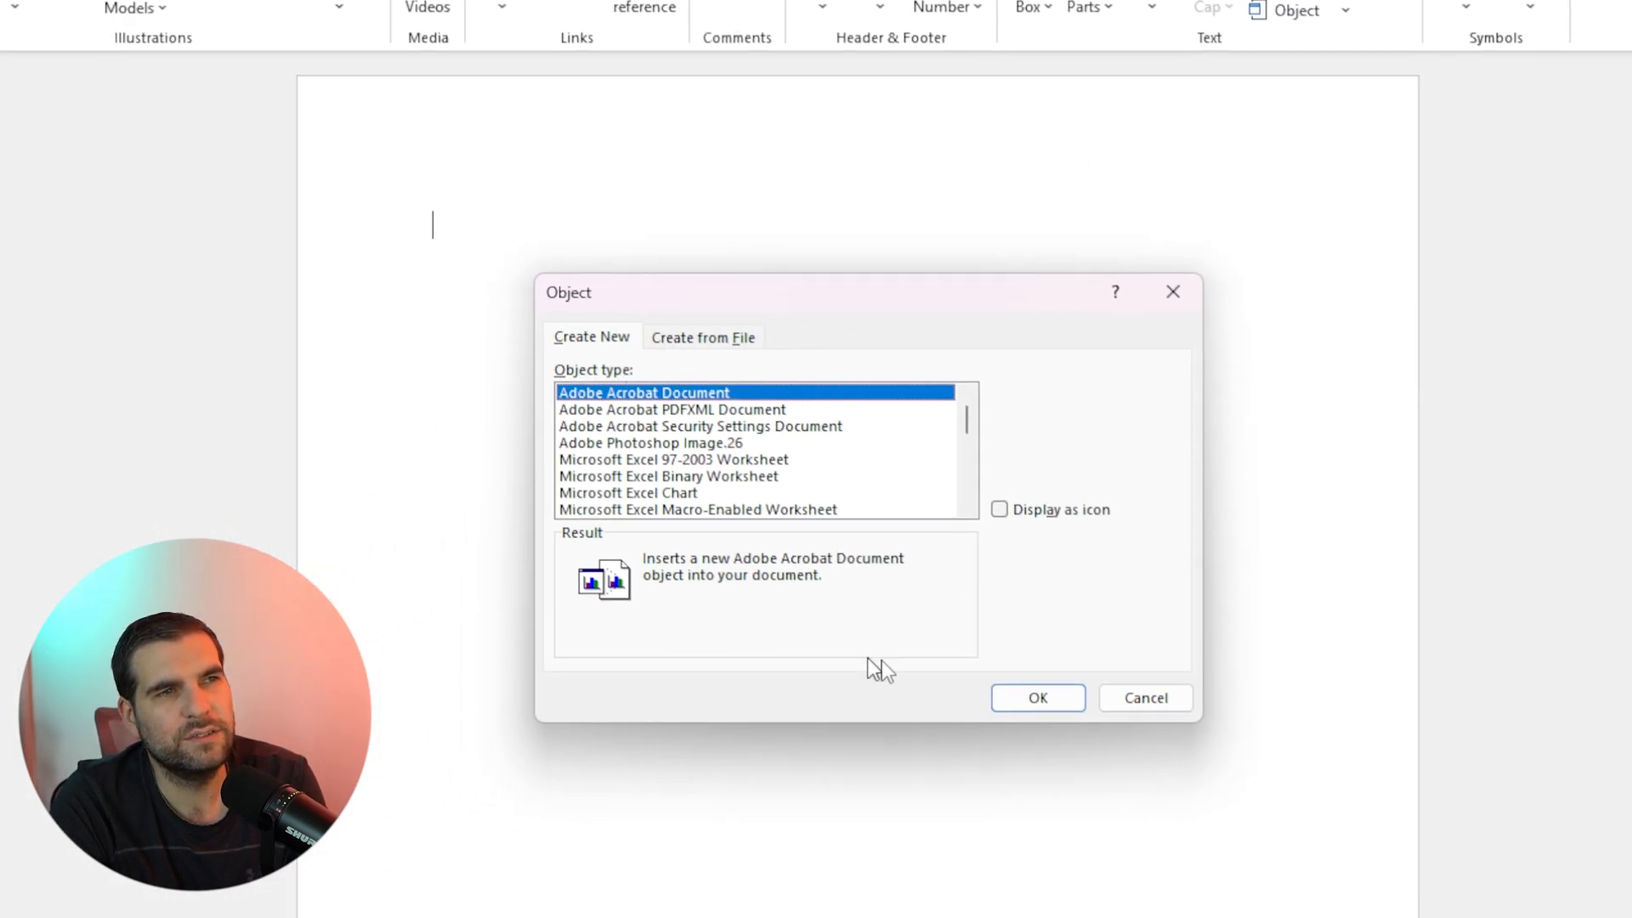
mouse_move(620, 407)
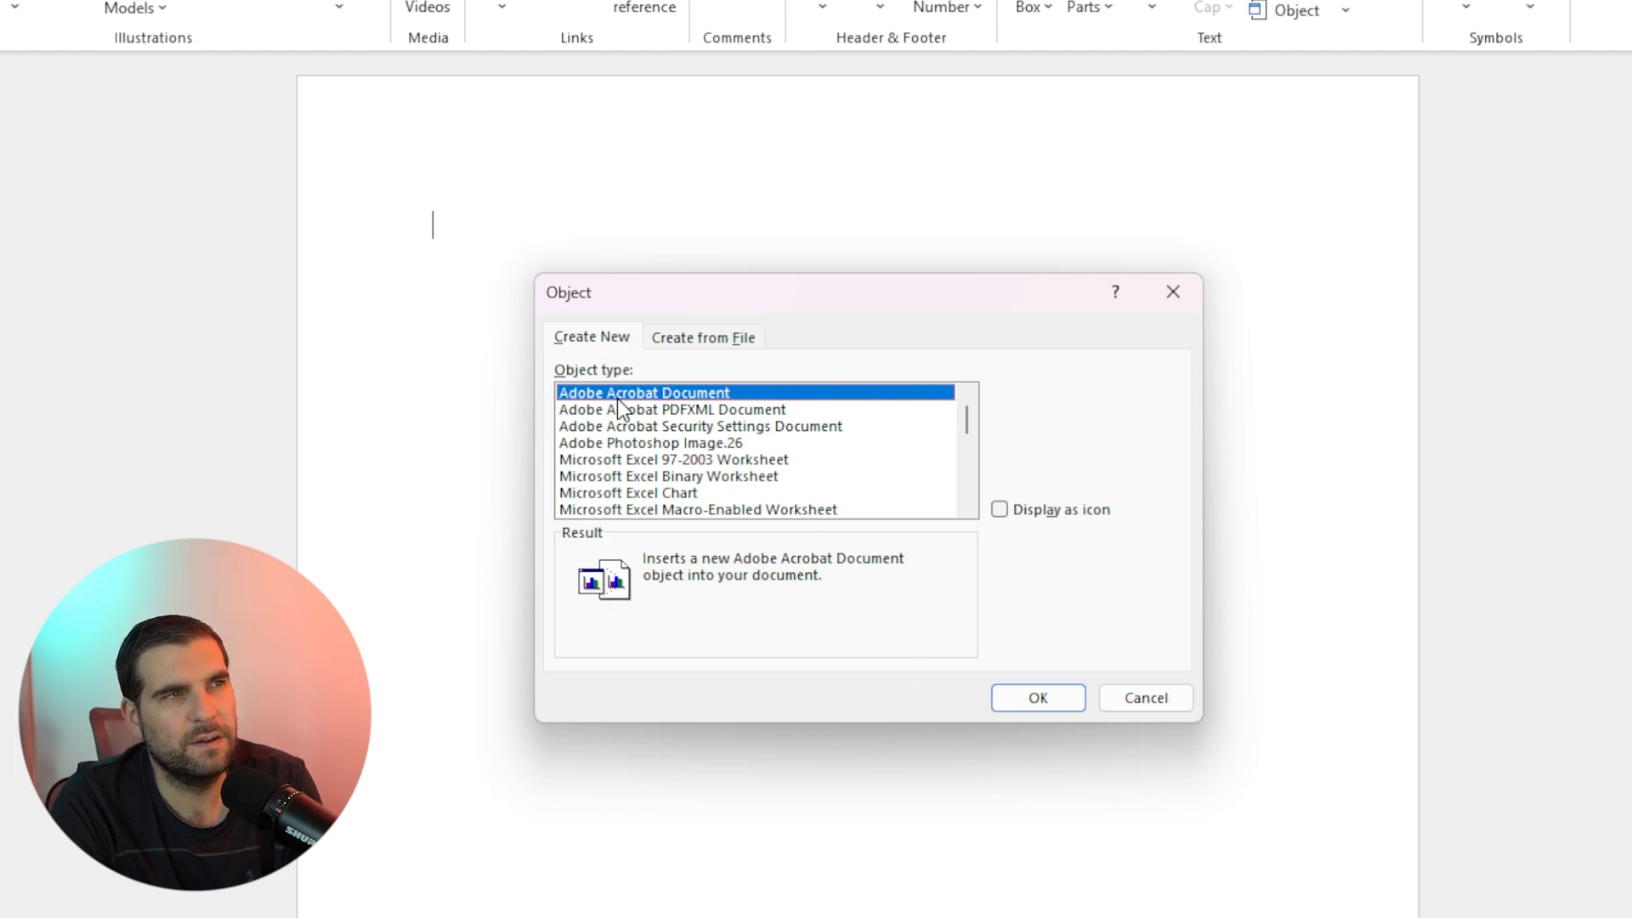
mouse_move(713, 470)
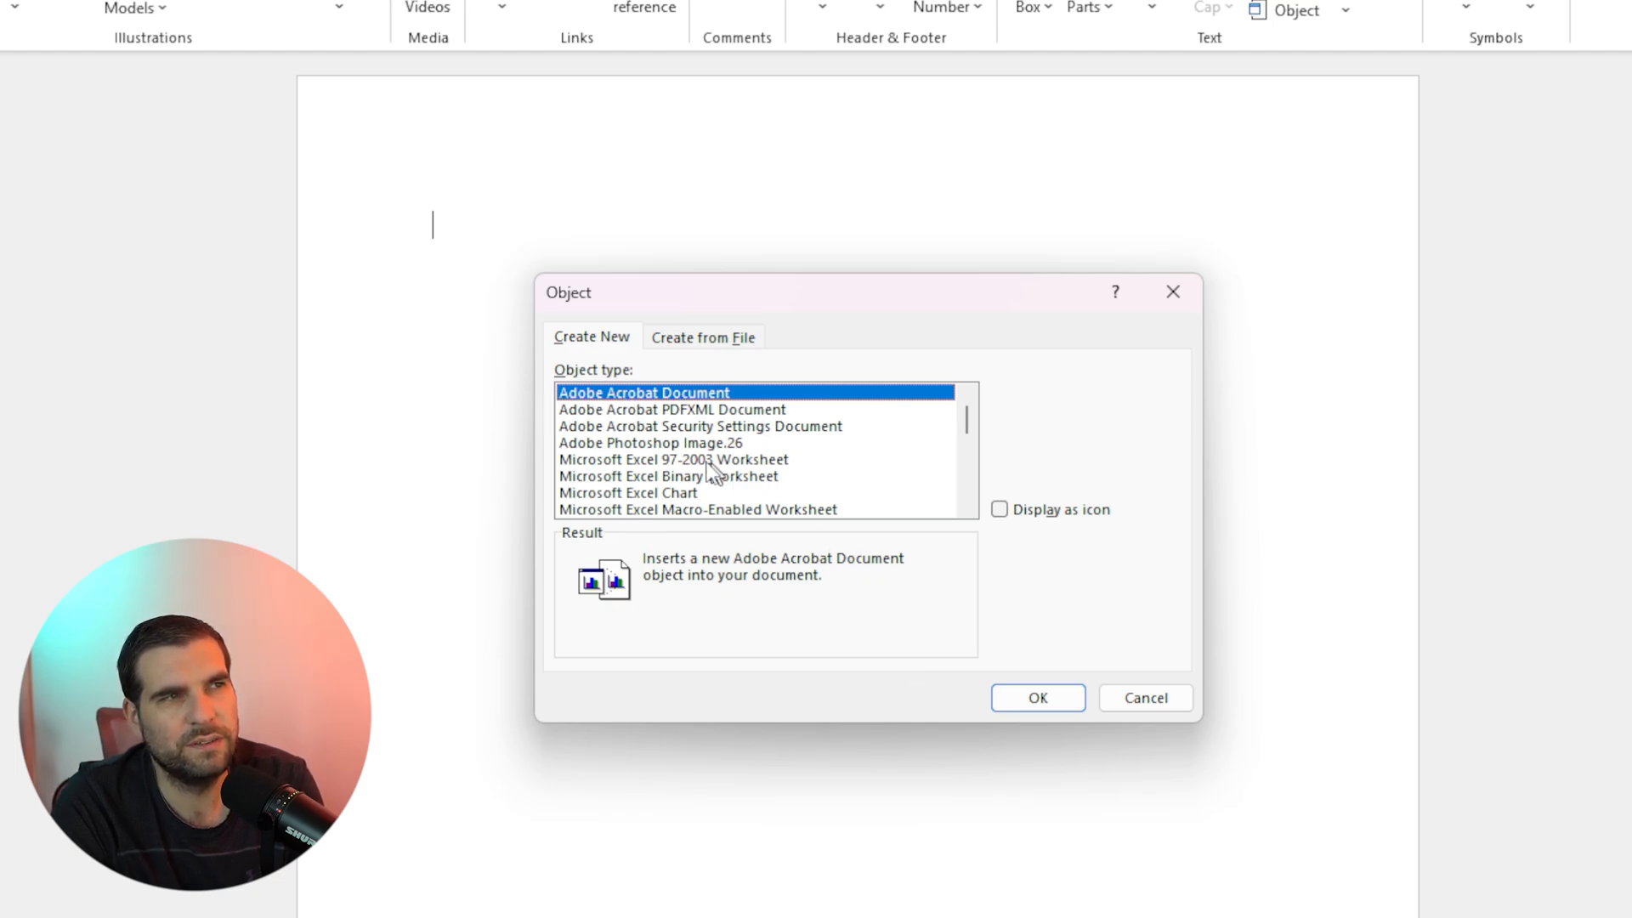
mouse_move(711, 357)
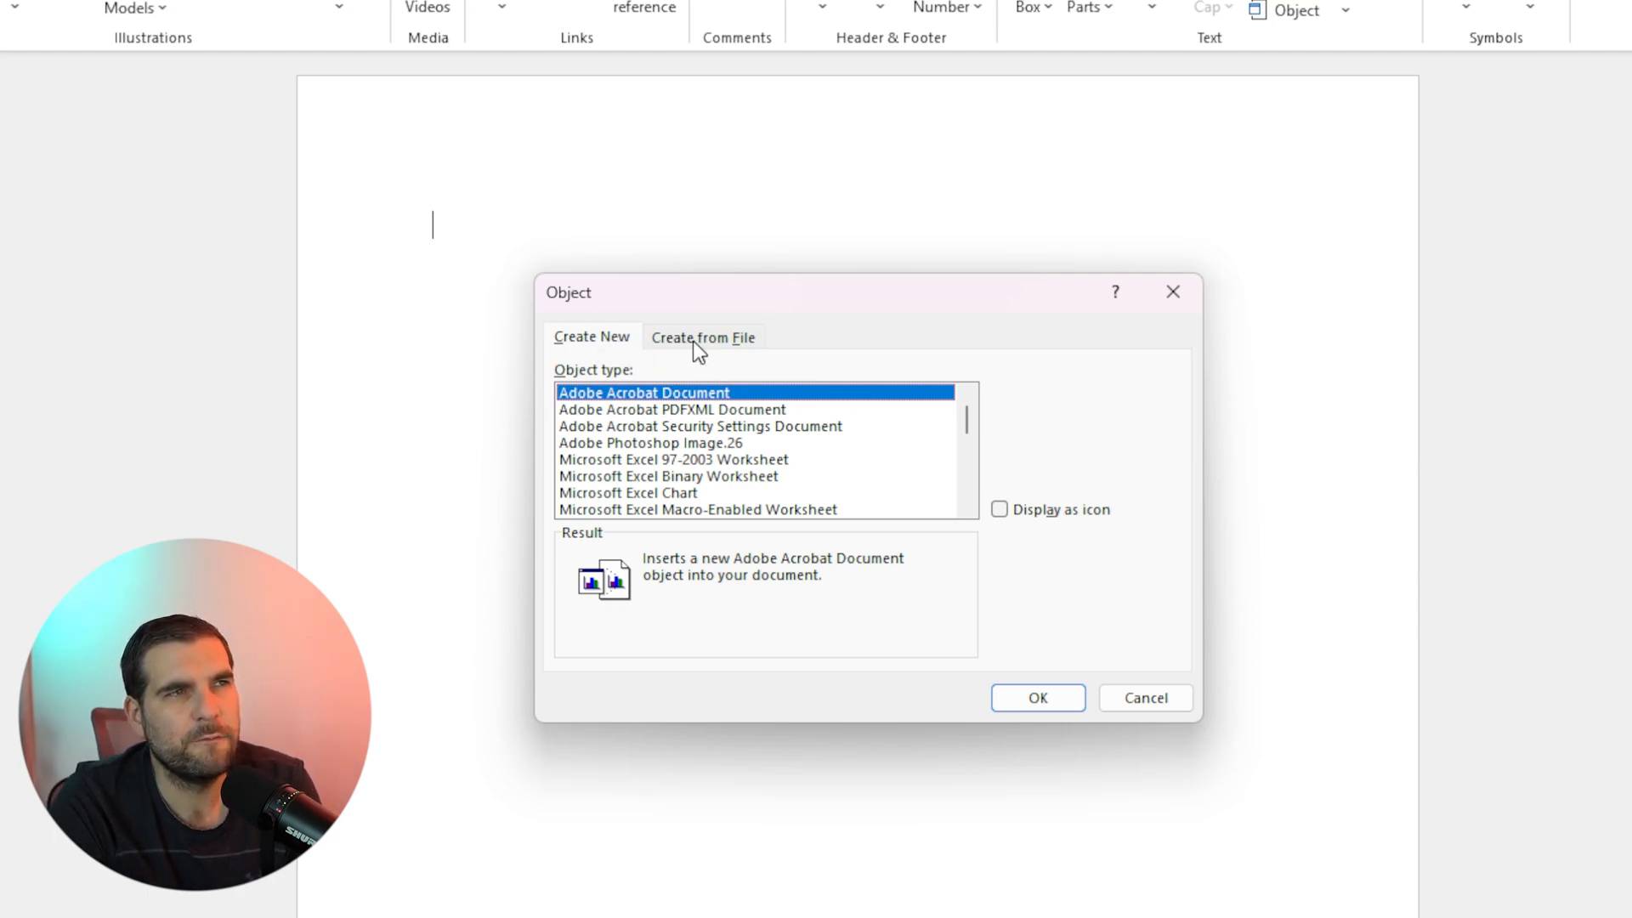
click(704, 337)
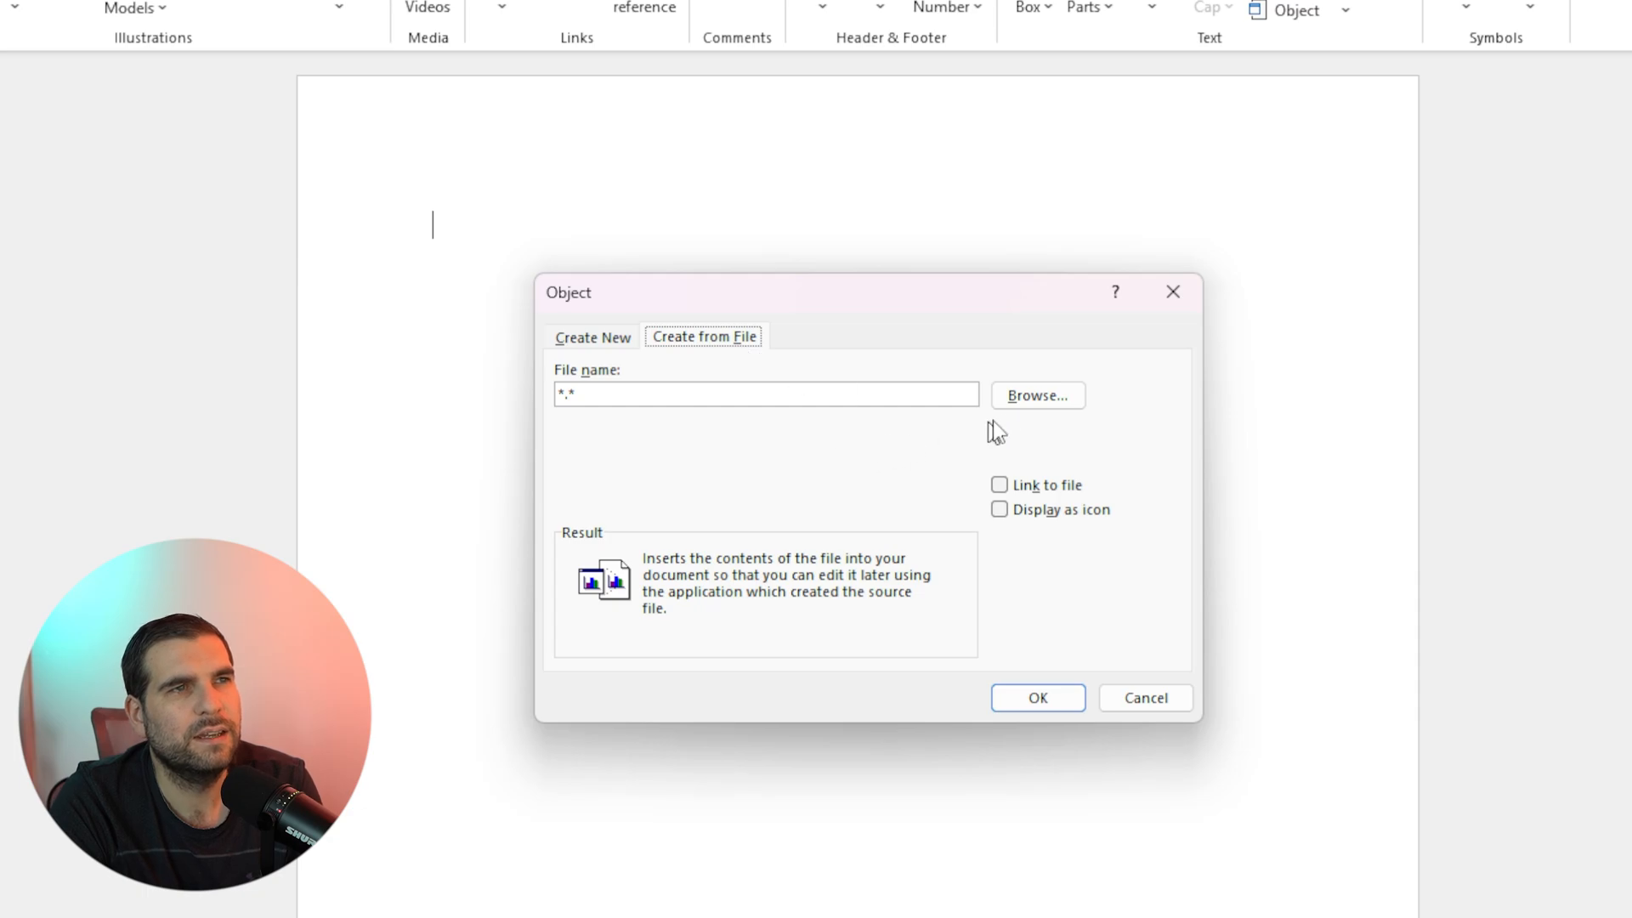
click(1035, 395)
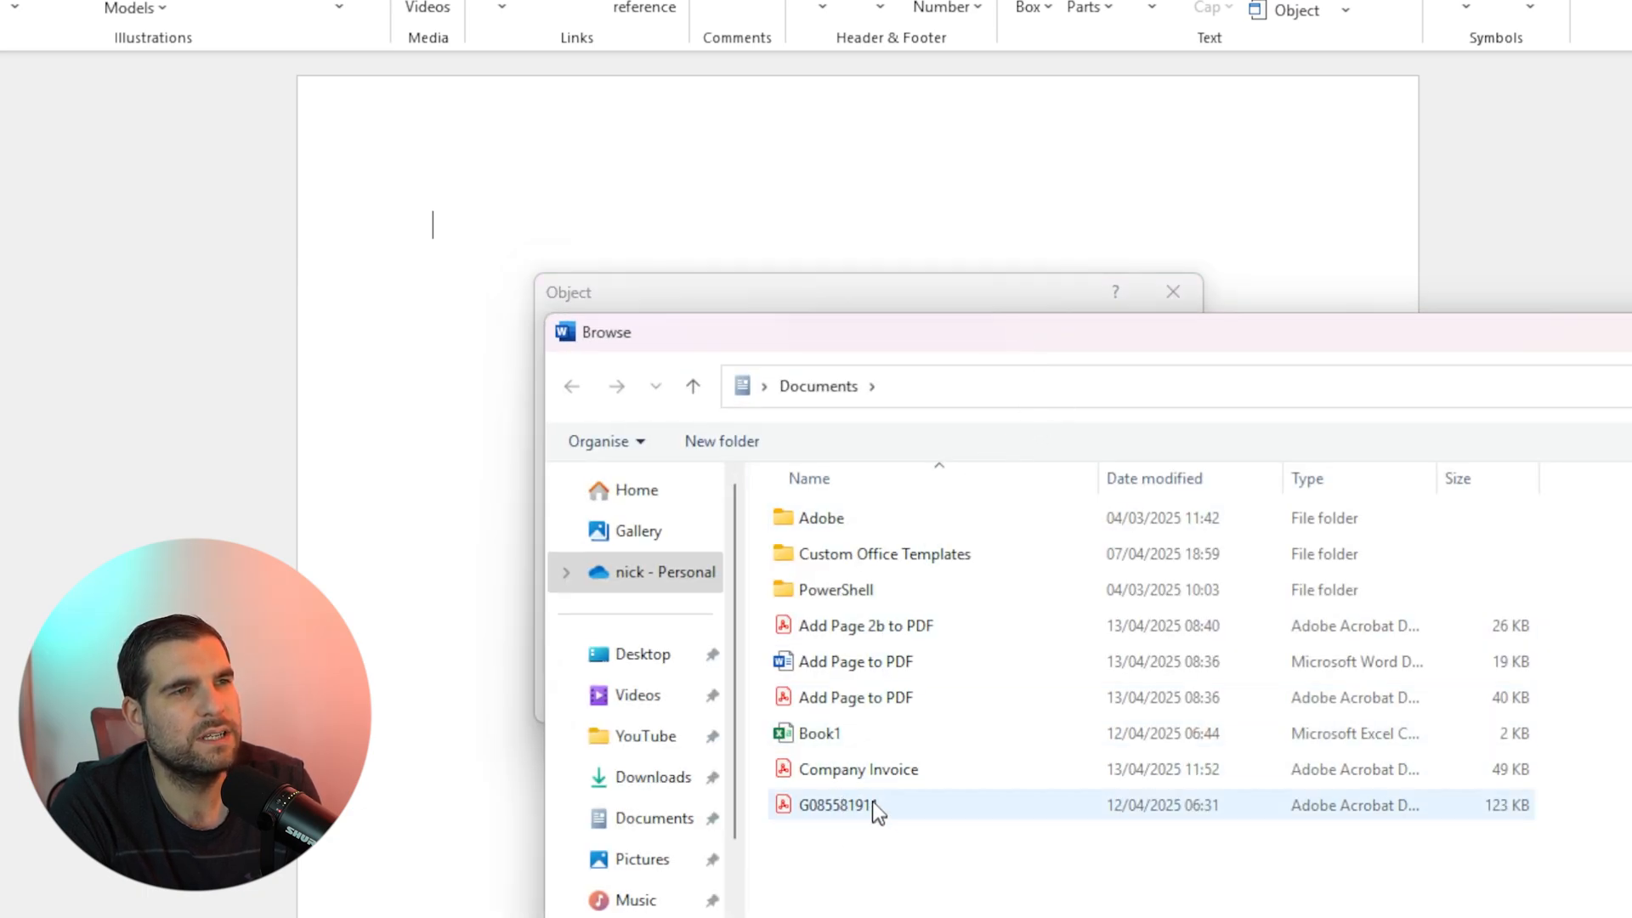
mouse_move(858, 770)
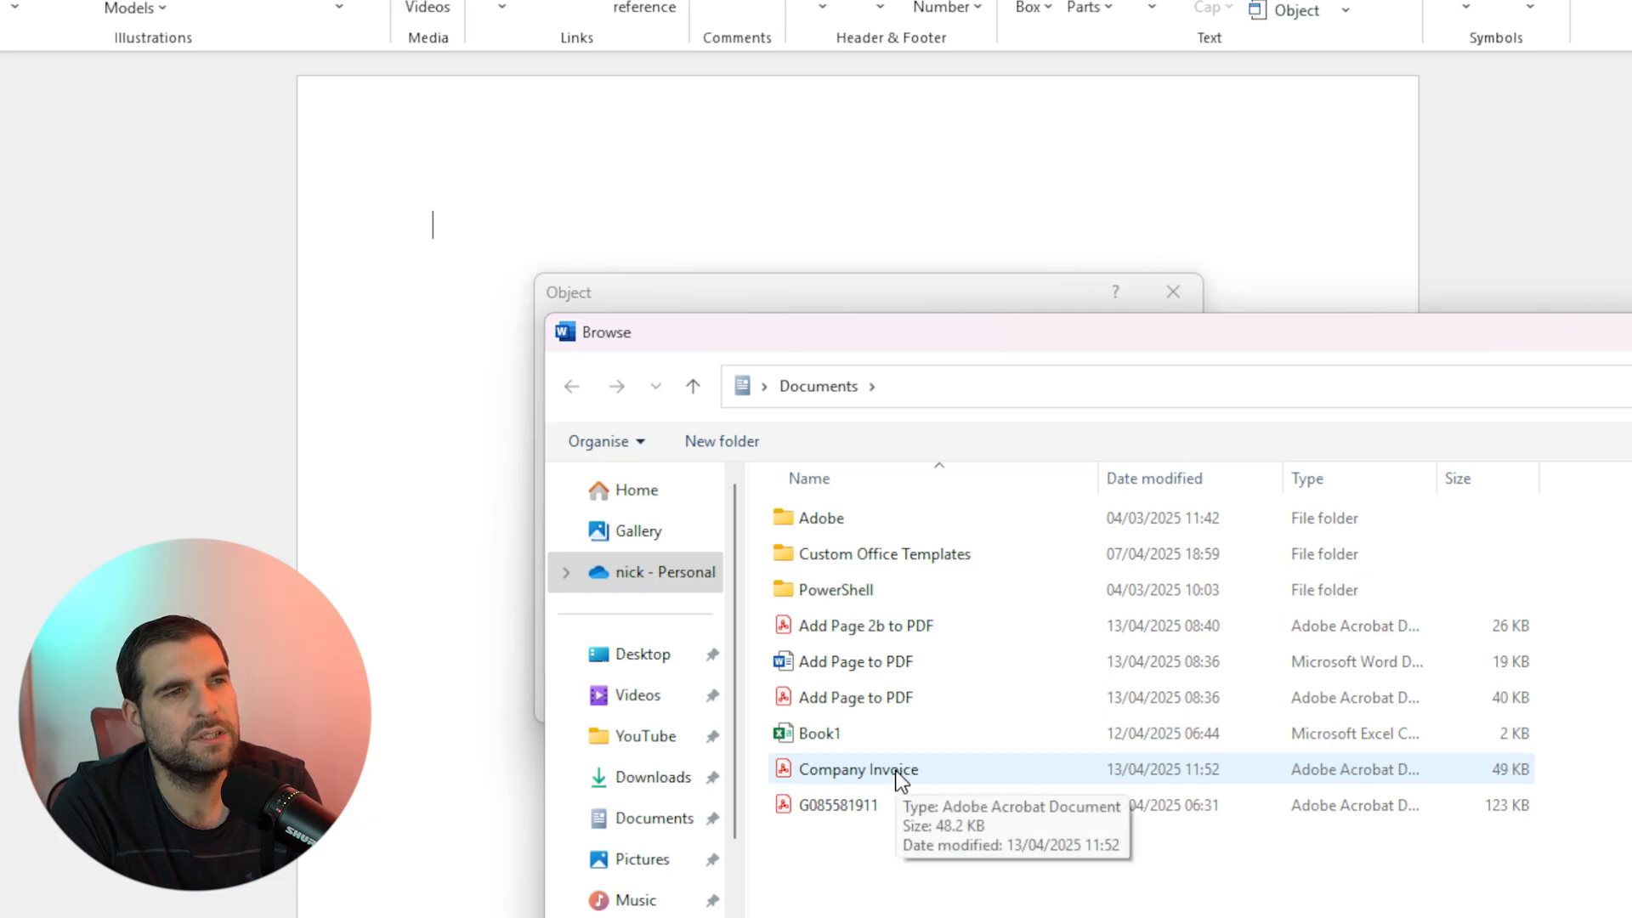
click(859, 768)
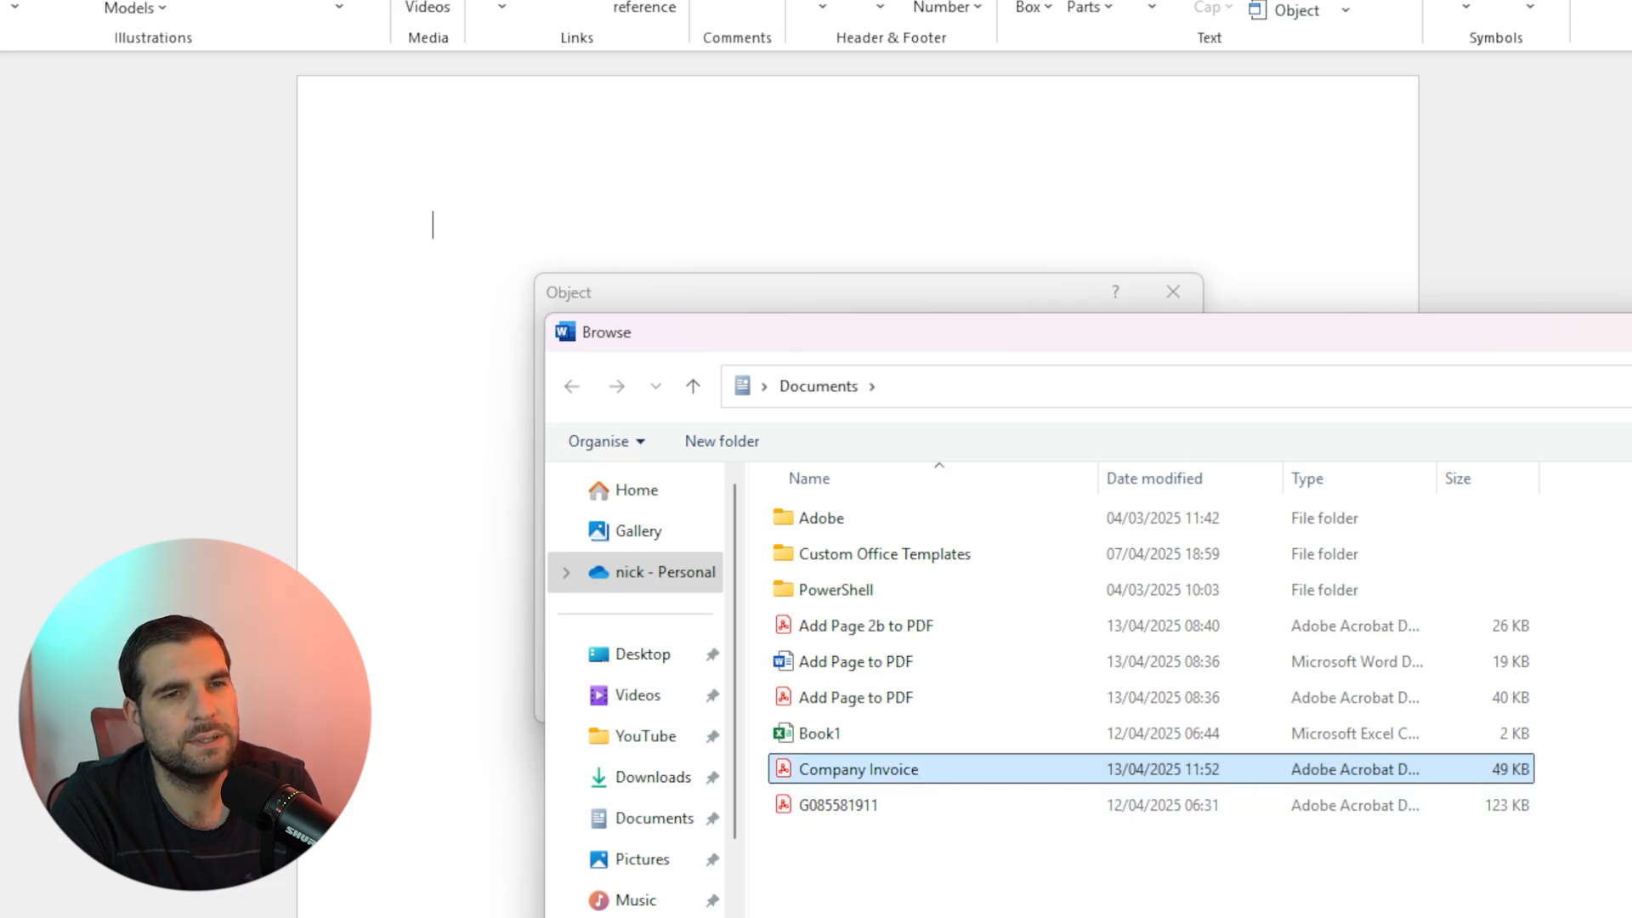
double_click(859, 769)
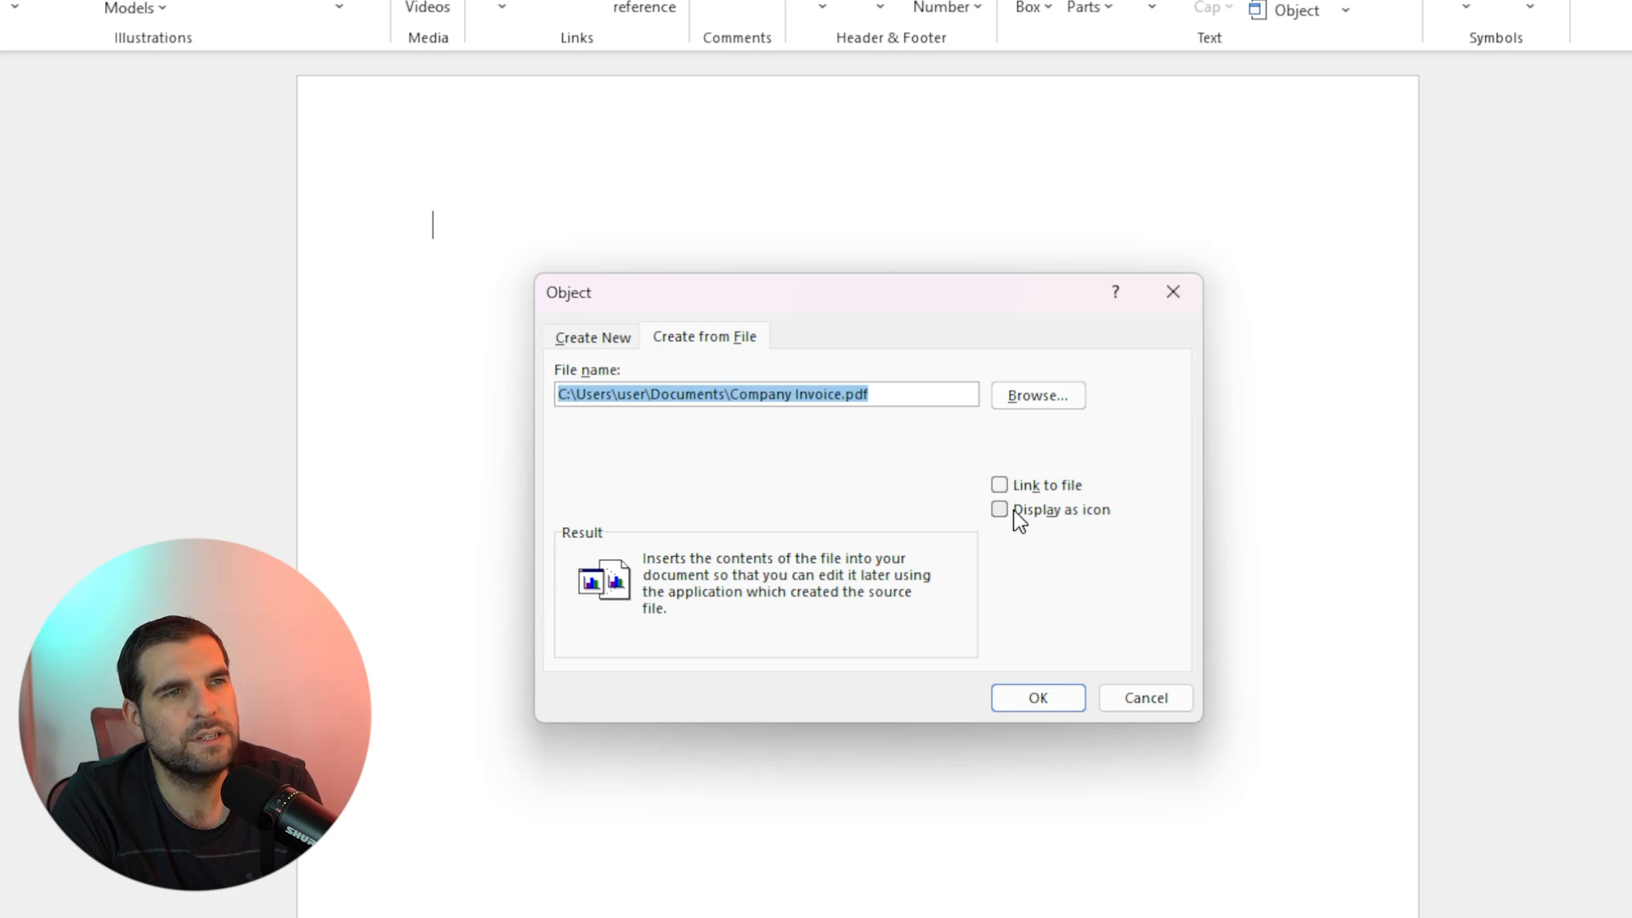
Leave Display as icon off and embed the invoice as full content.
click(998, 510)
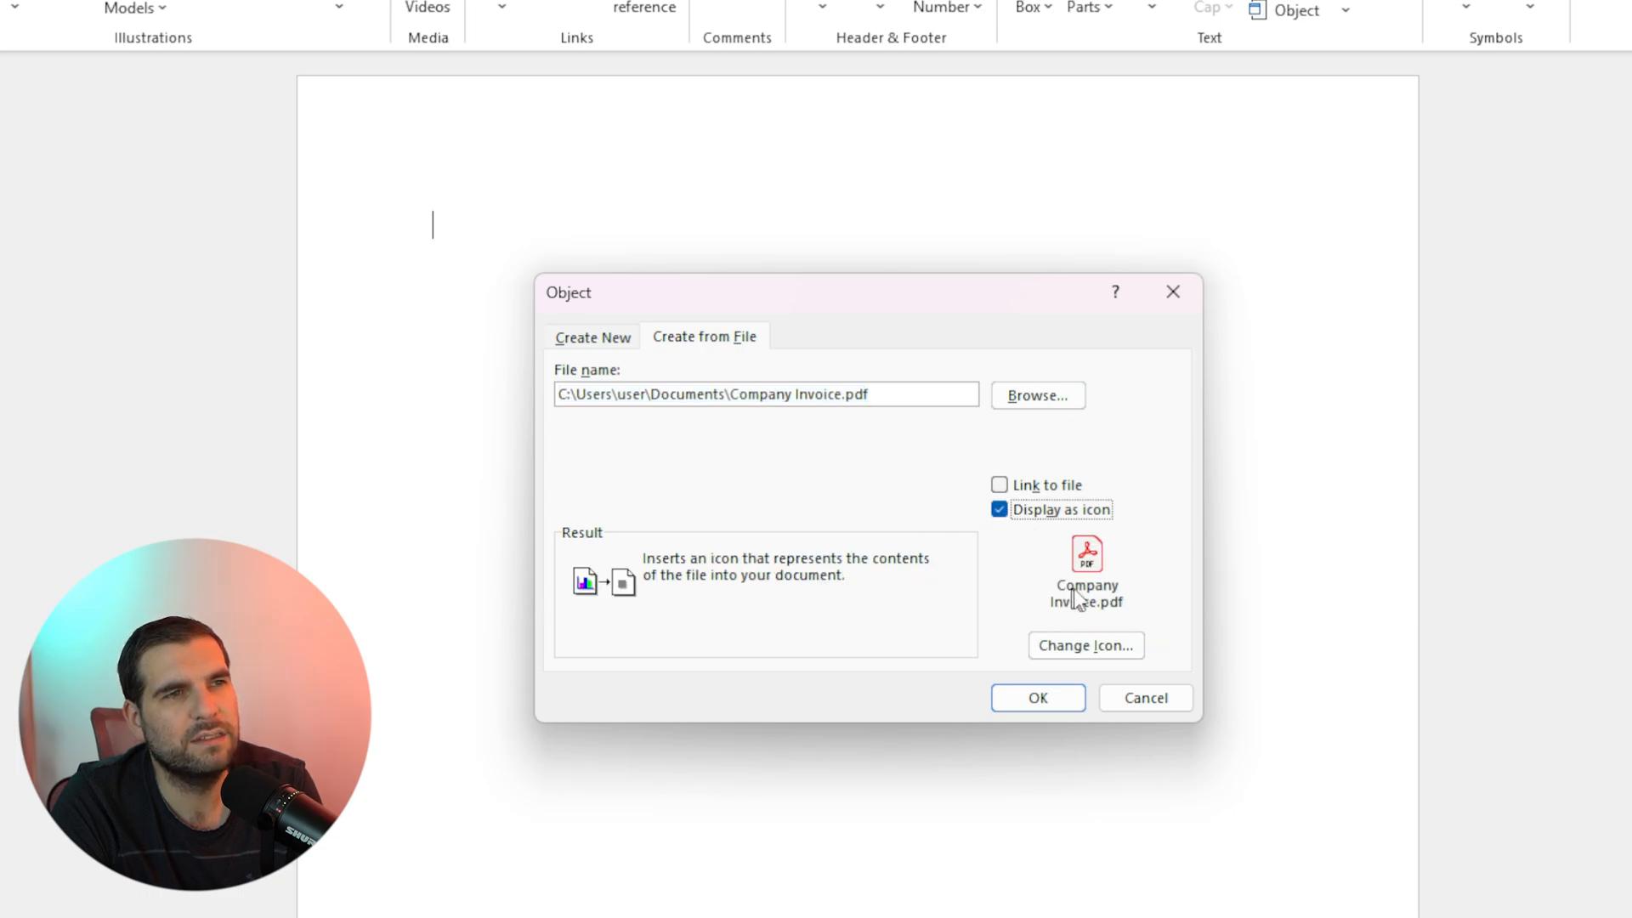
mouse_move(482, 281)
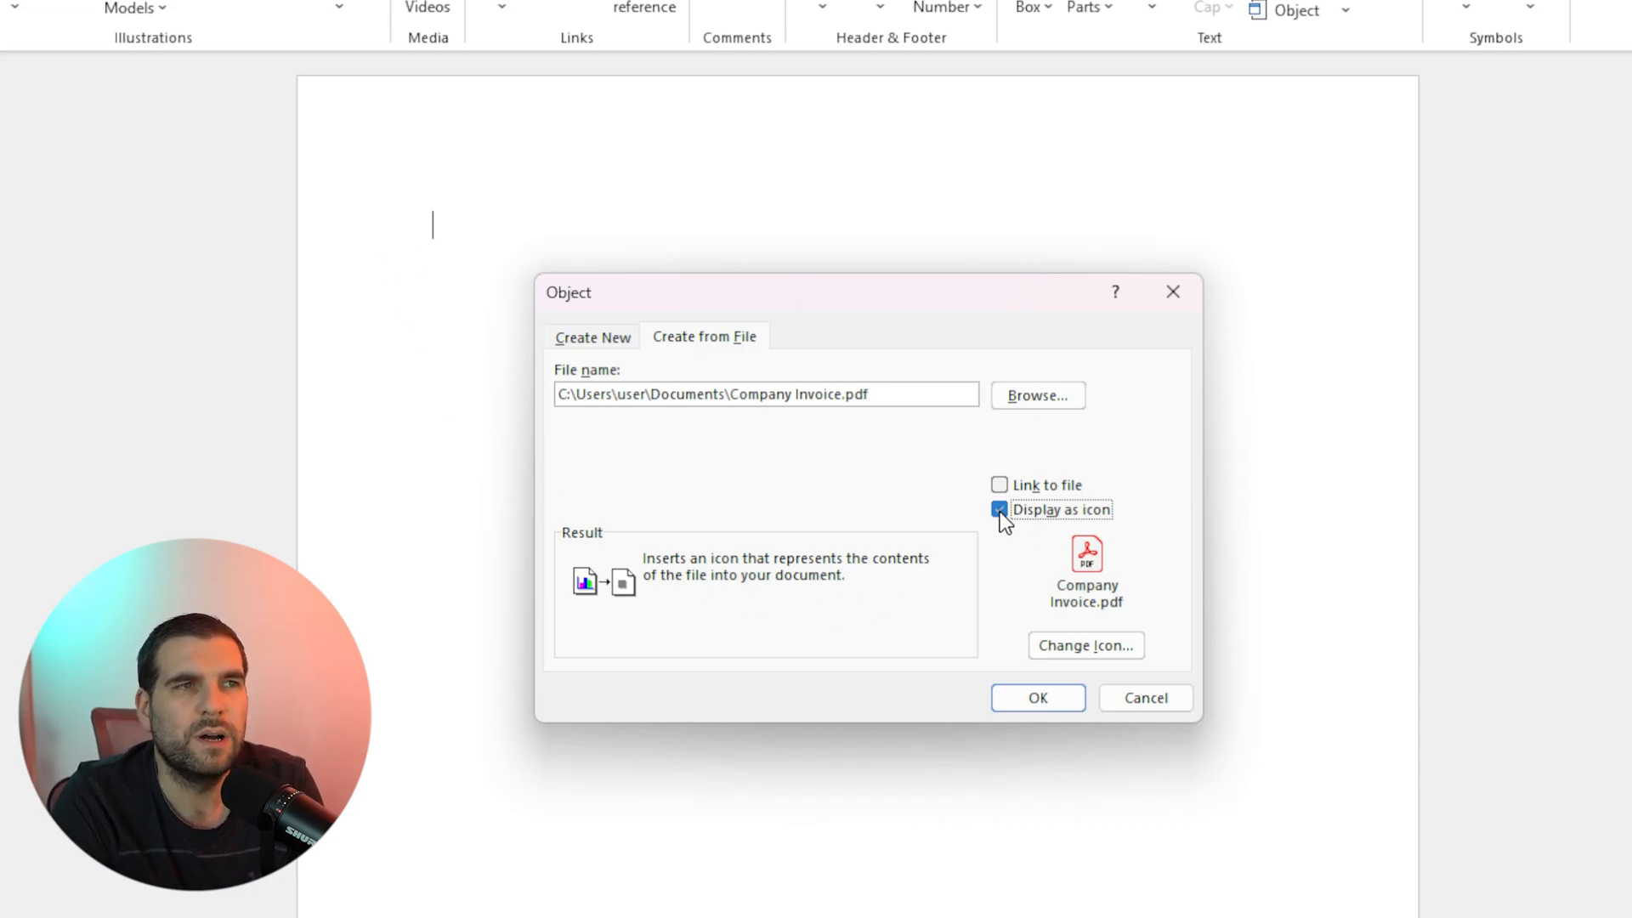
click(1000, 510)
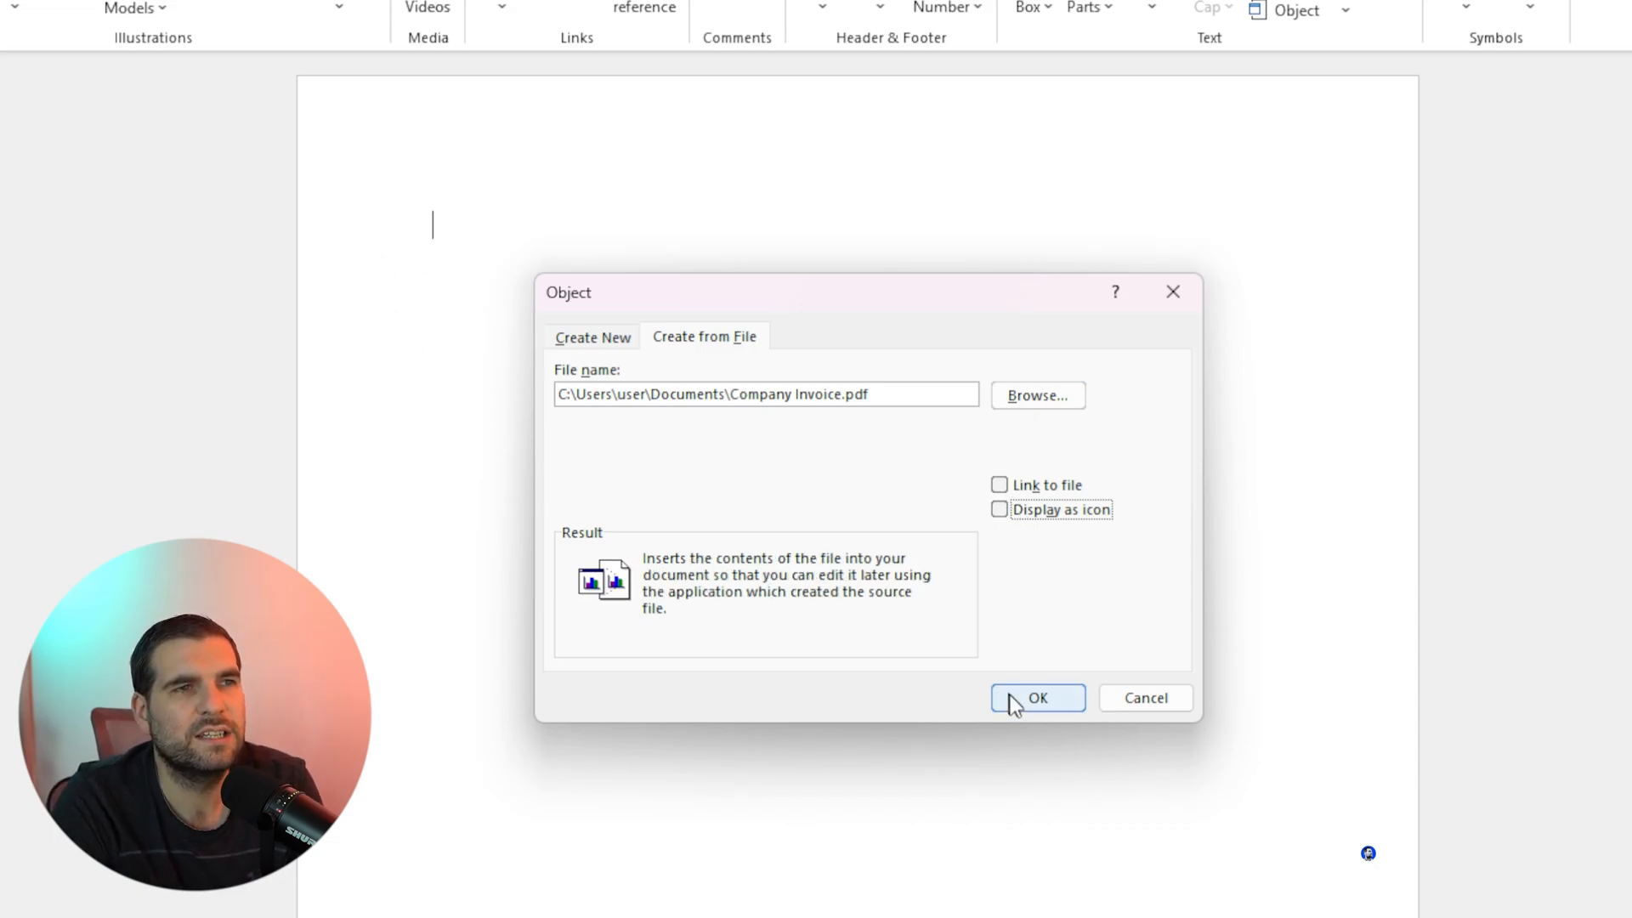
click(1037, 697)
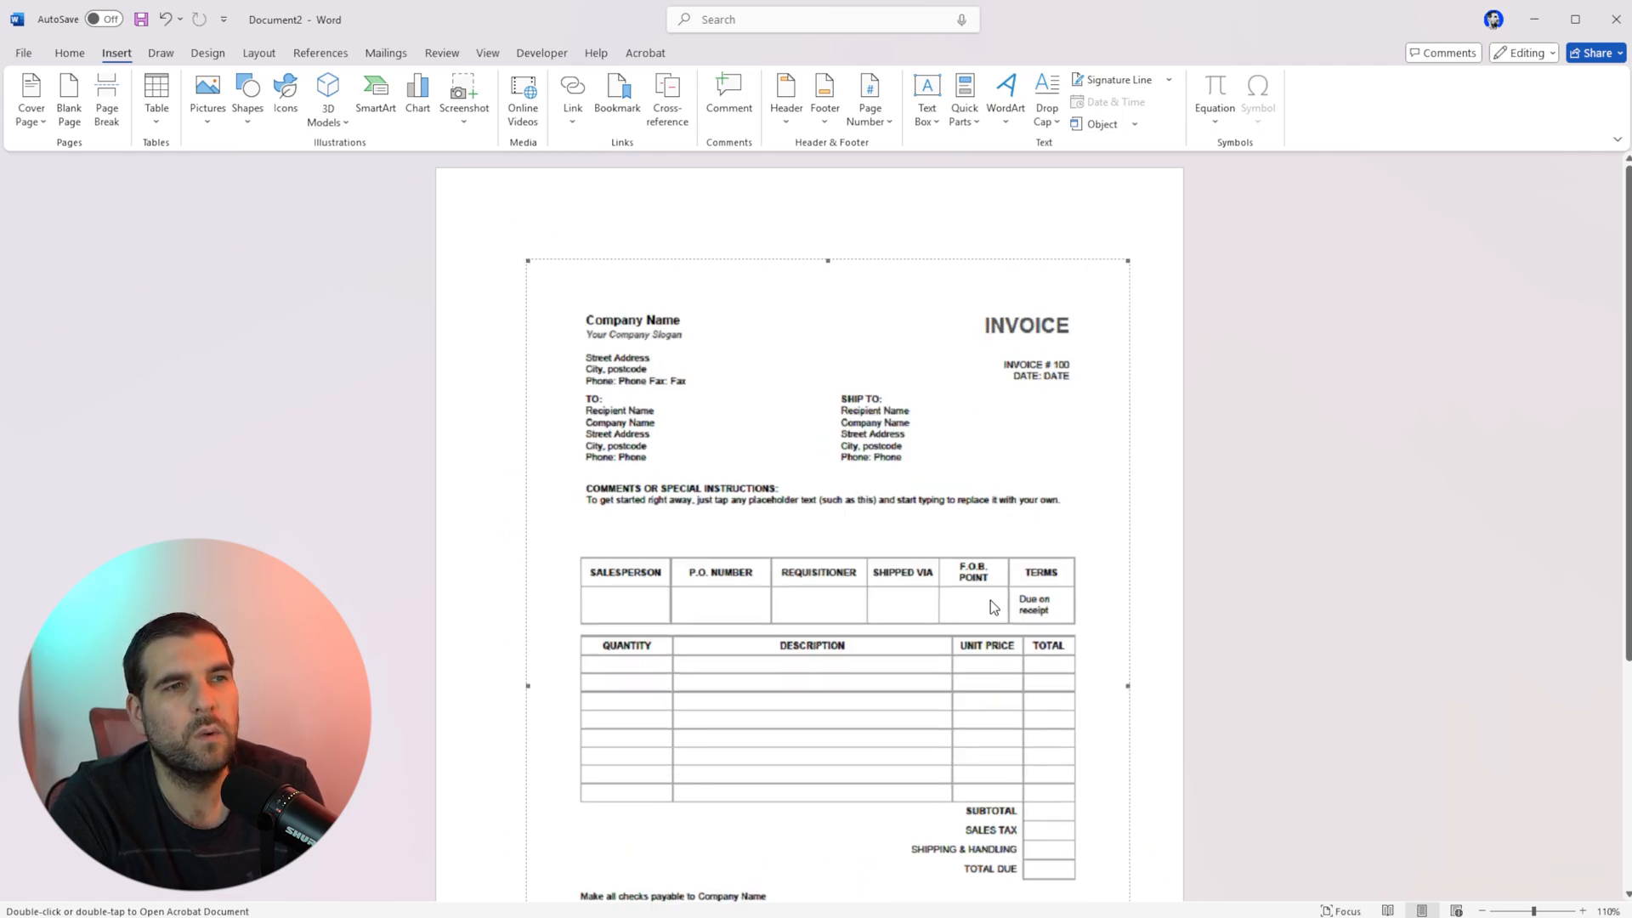
mouse_move(734, 498)
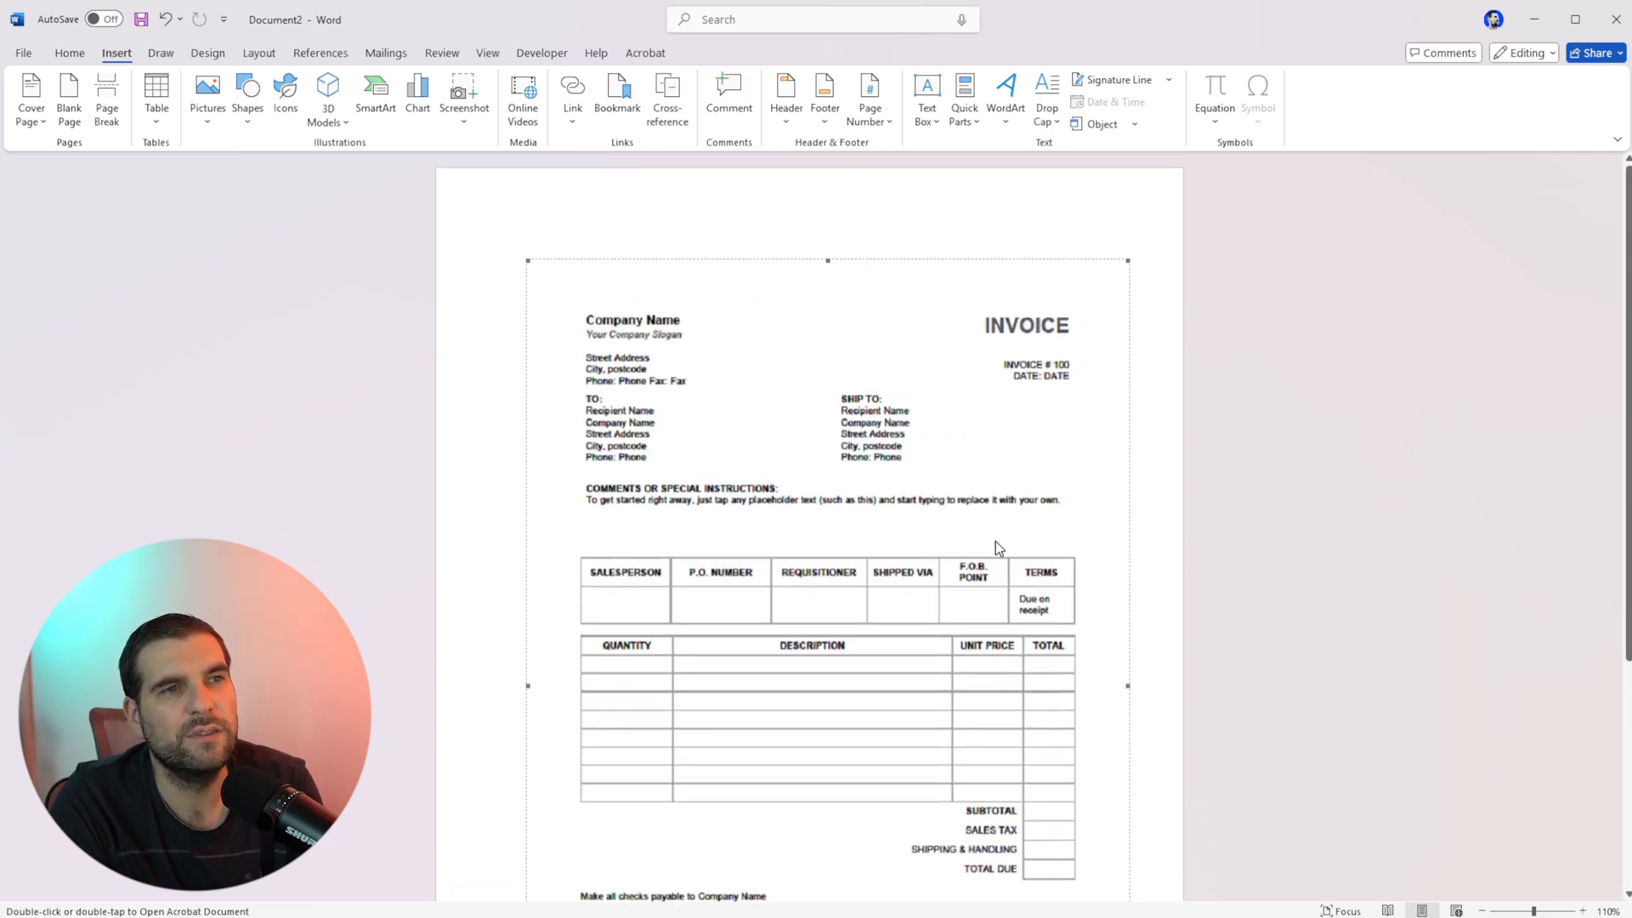
mouse_move(919, 404)
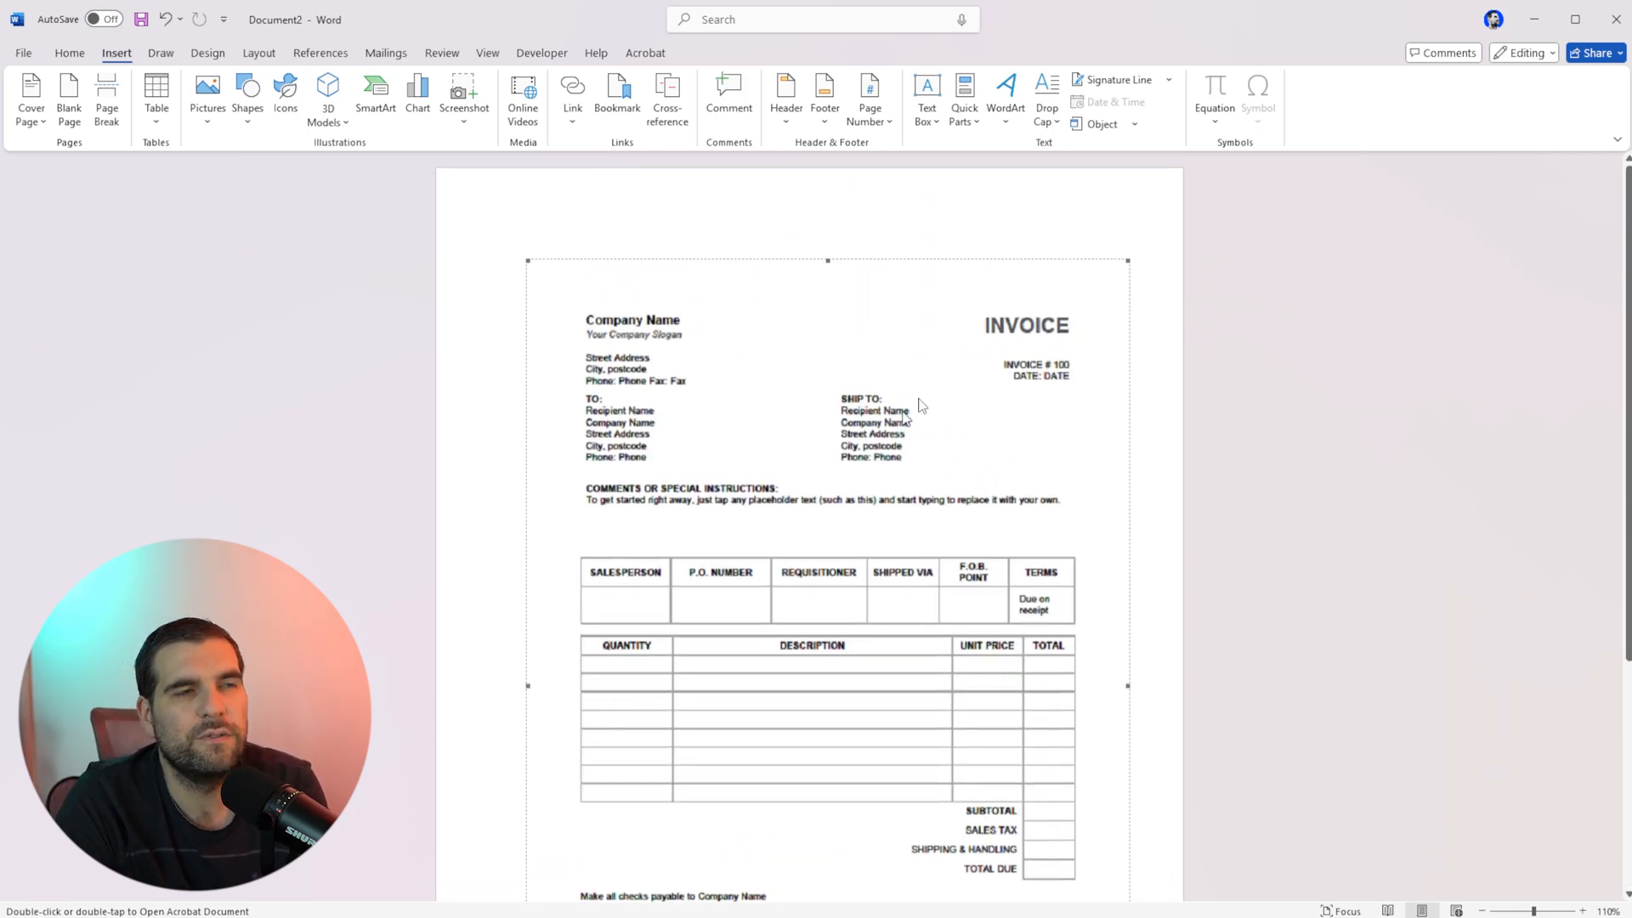
mouse_move(911, 359)
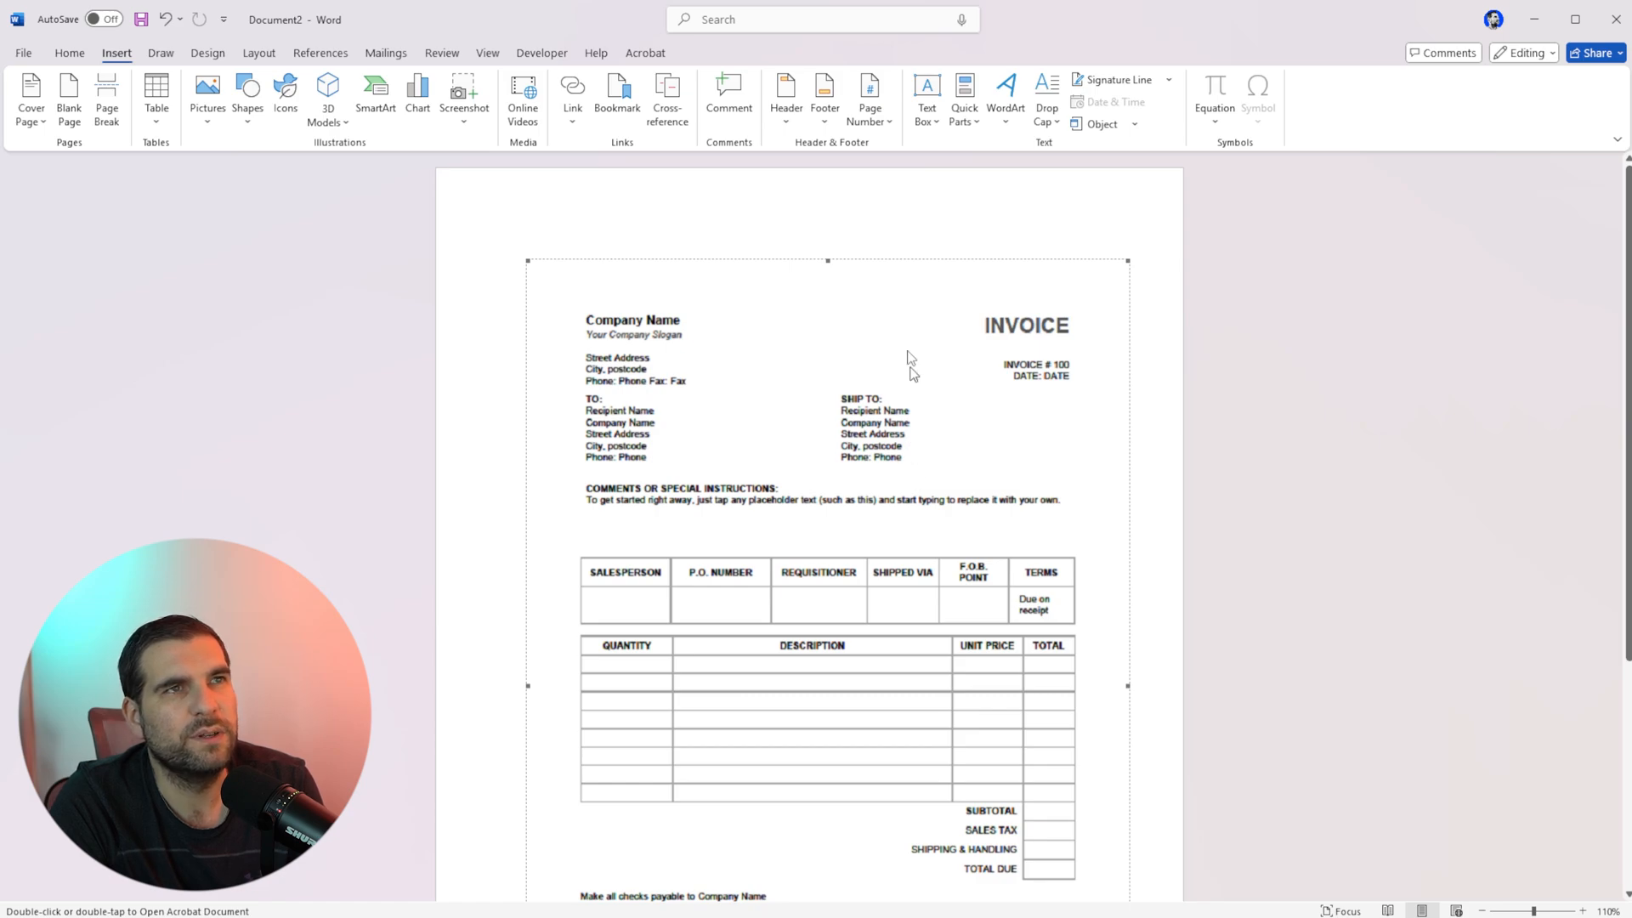
mouse_move(796, 510)
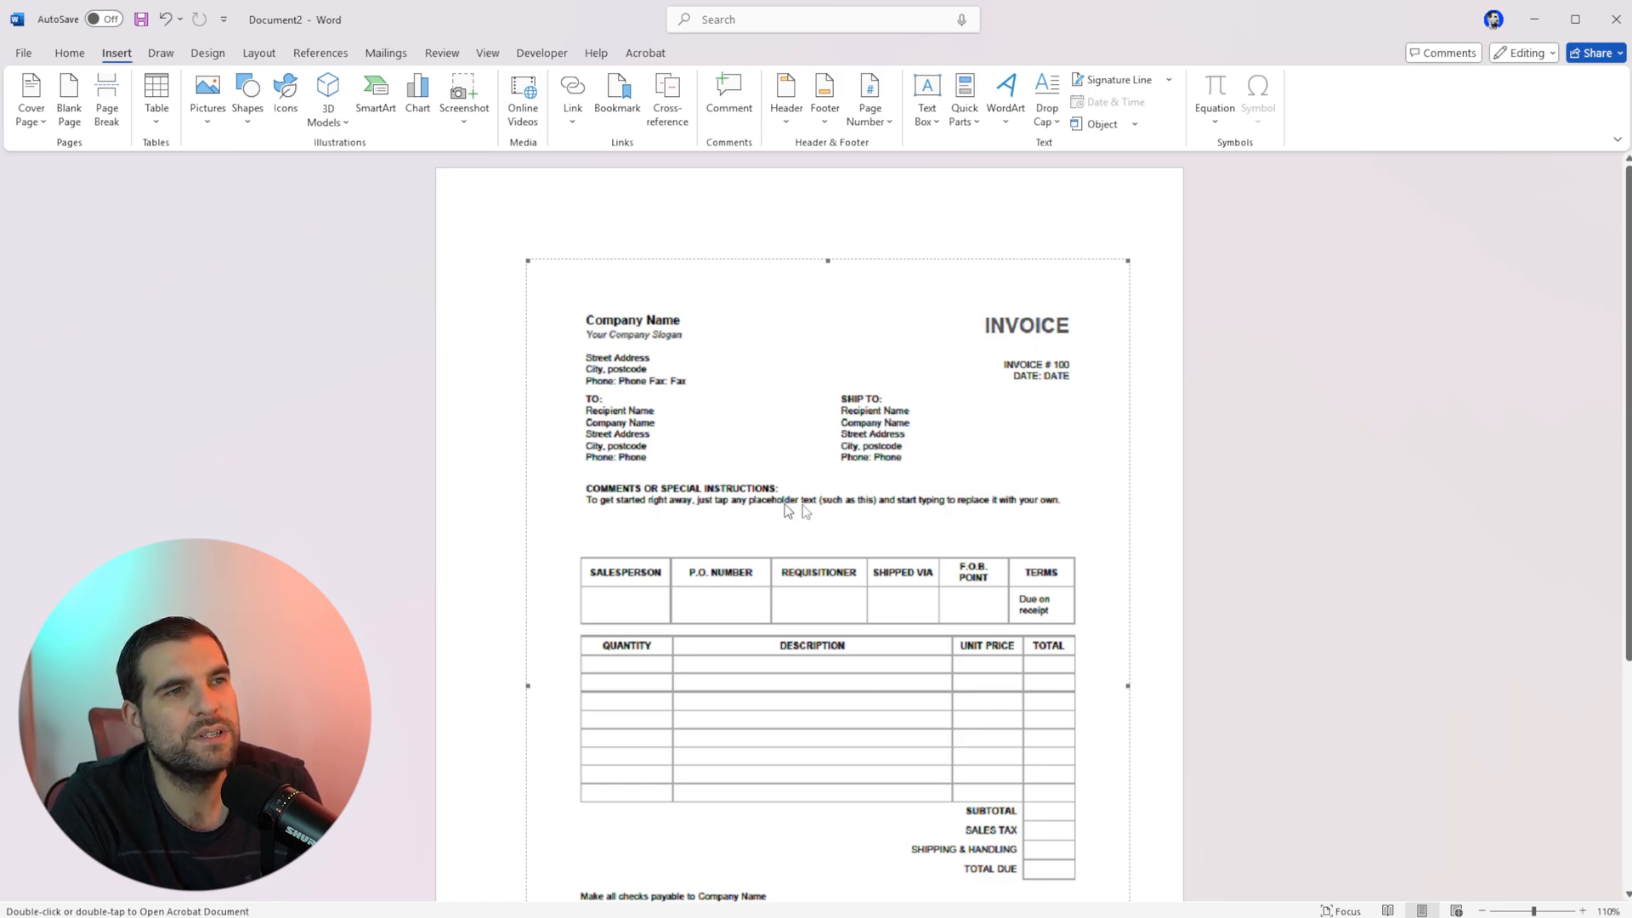
mouse_move(947, 510)
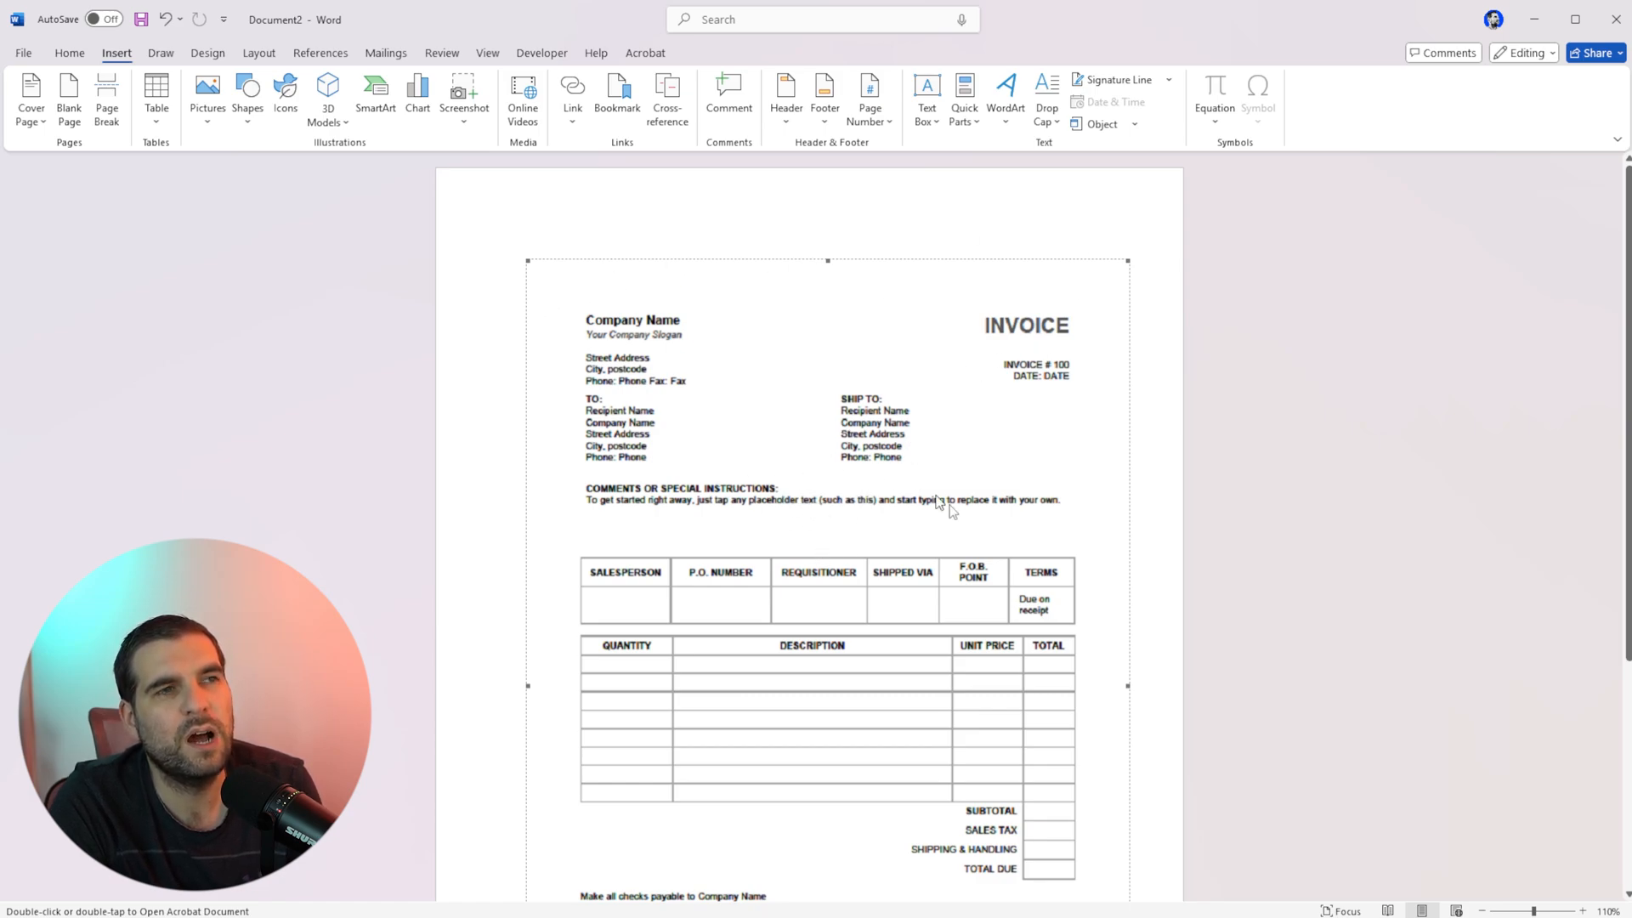
Select the embedded Company Invoice object on the page.
click(910, 510)
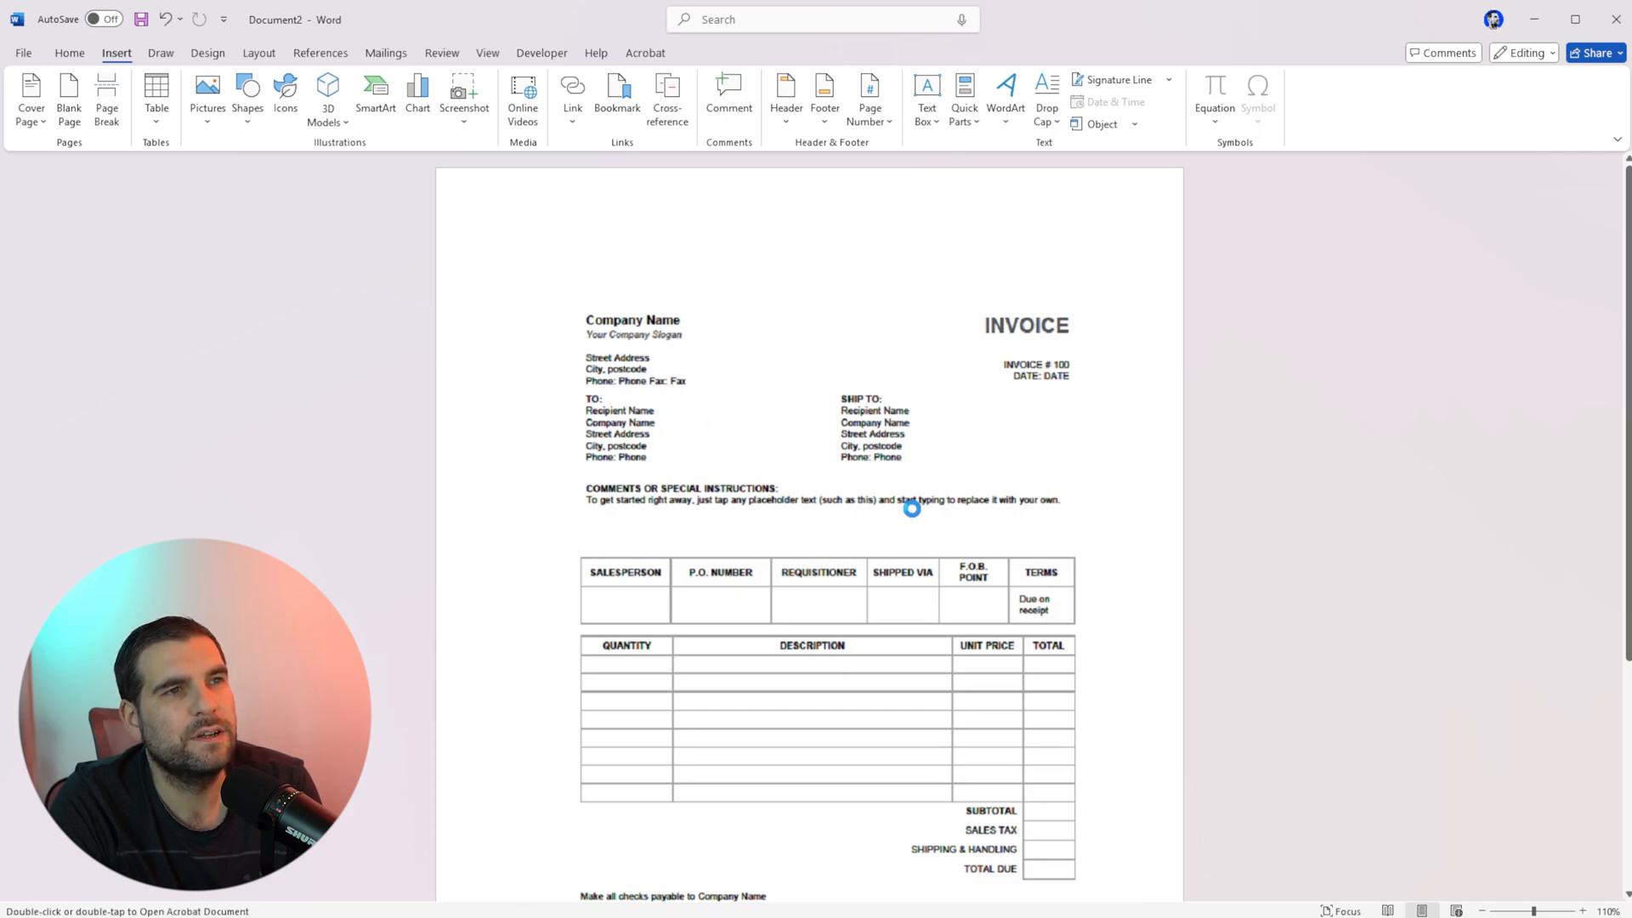
double_click(912, 508)
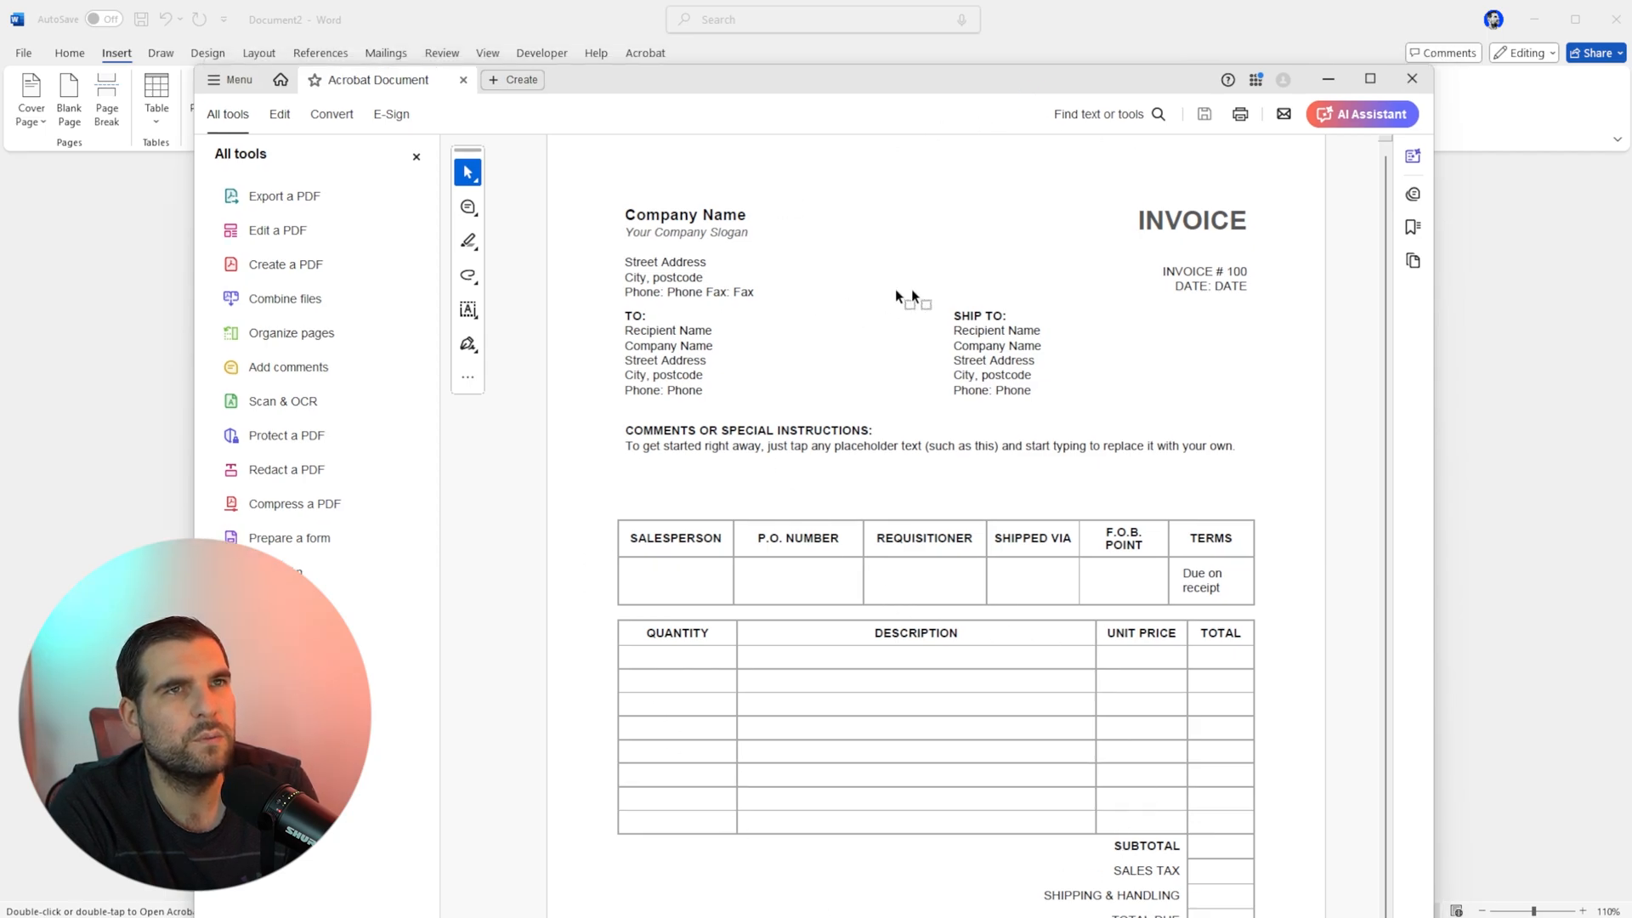
click(1283, 79)
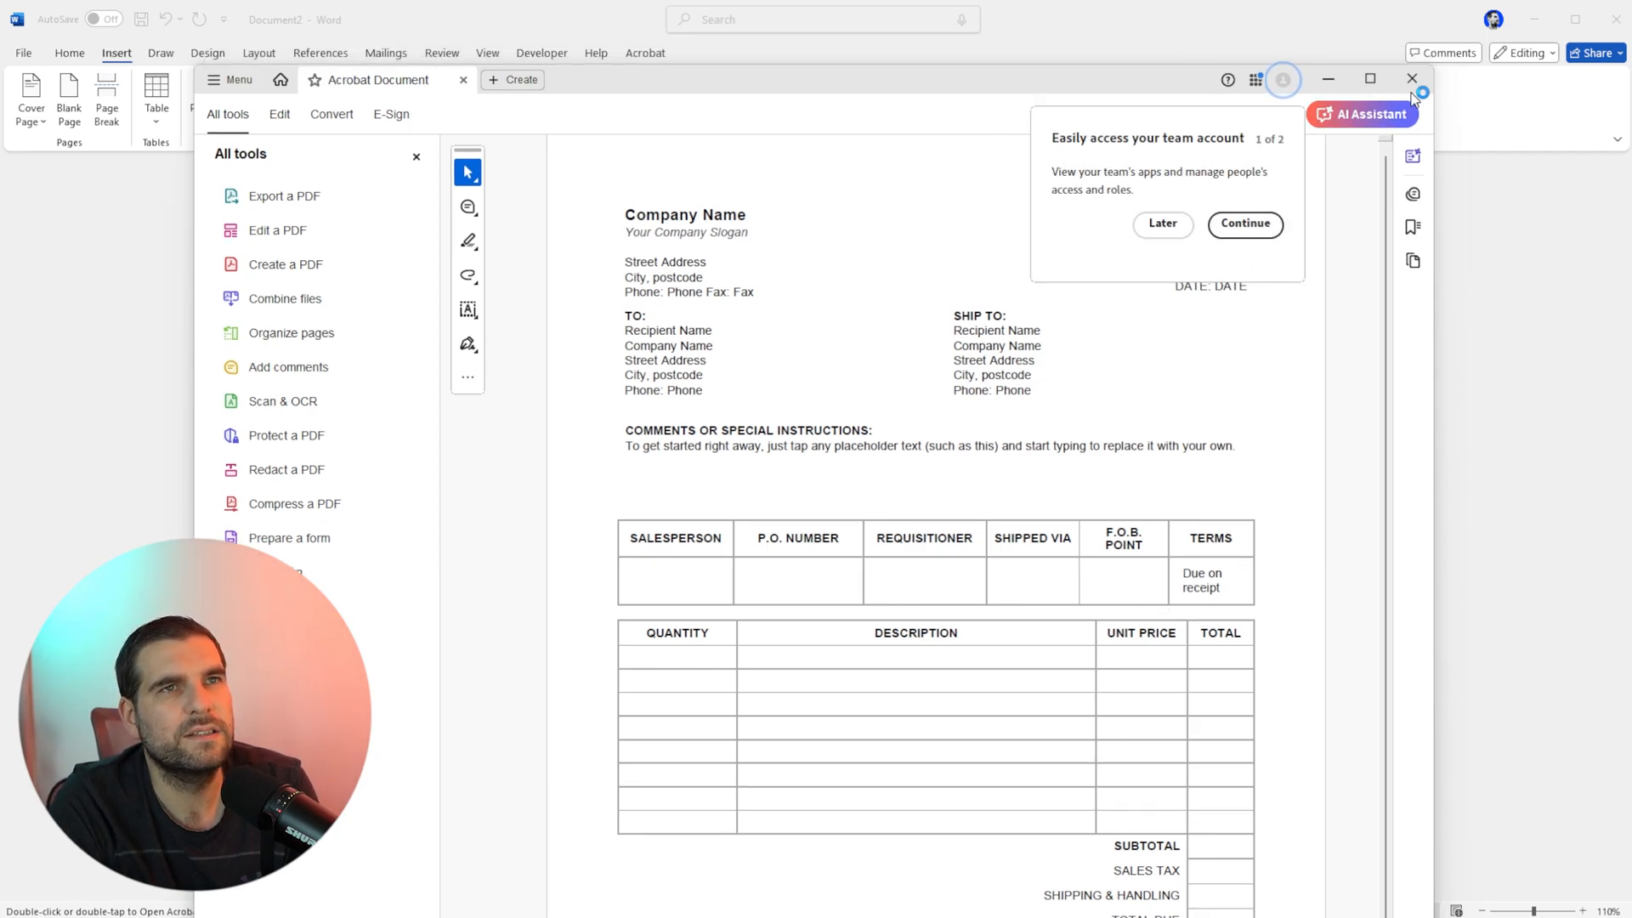
click(1413, 79)
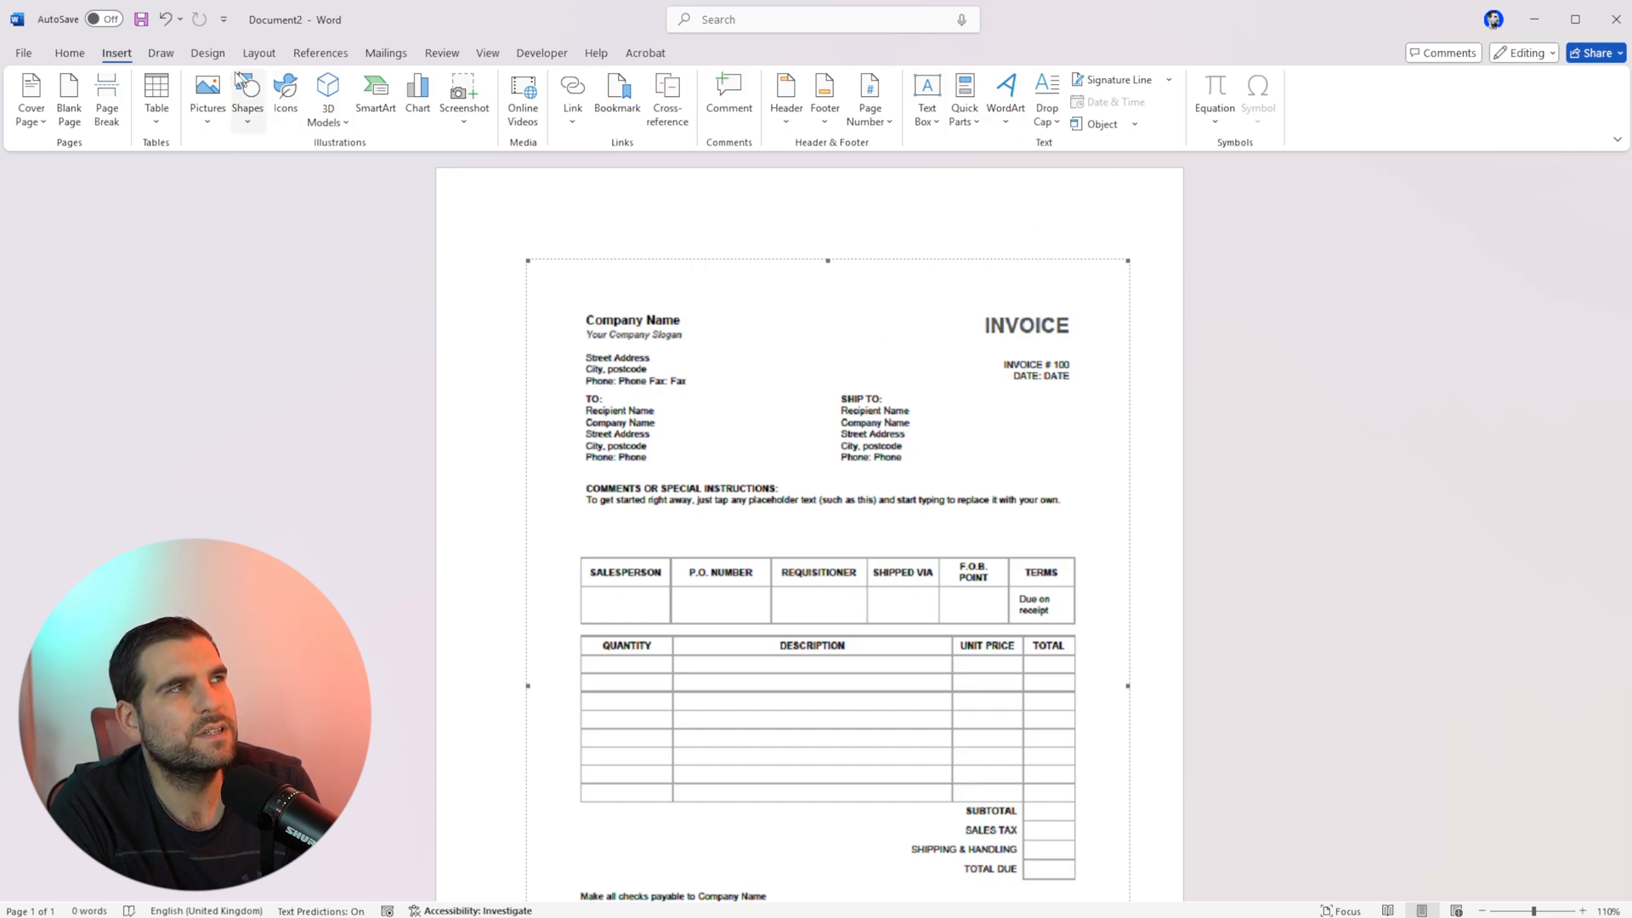
mouse_move(1168, 156)
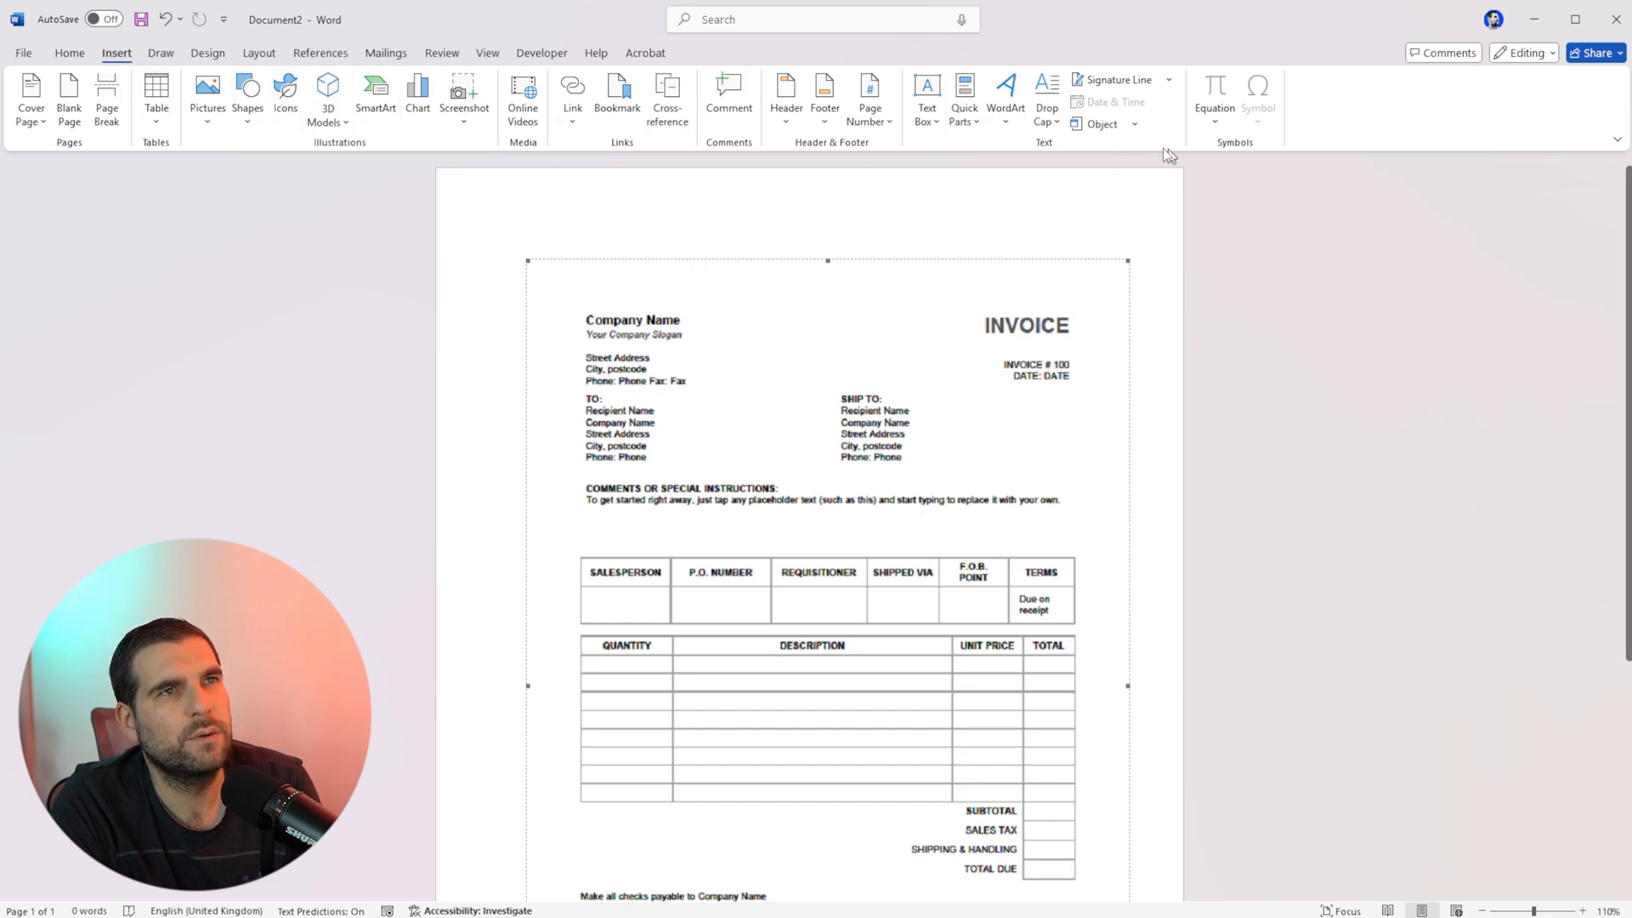
Insert Company Invoice through Object's Text from File option, reaching the conversion prompt.
click(1136, 124)
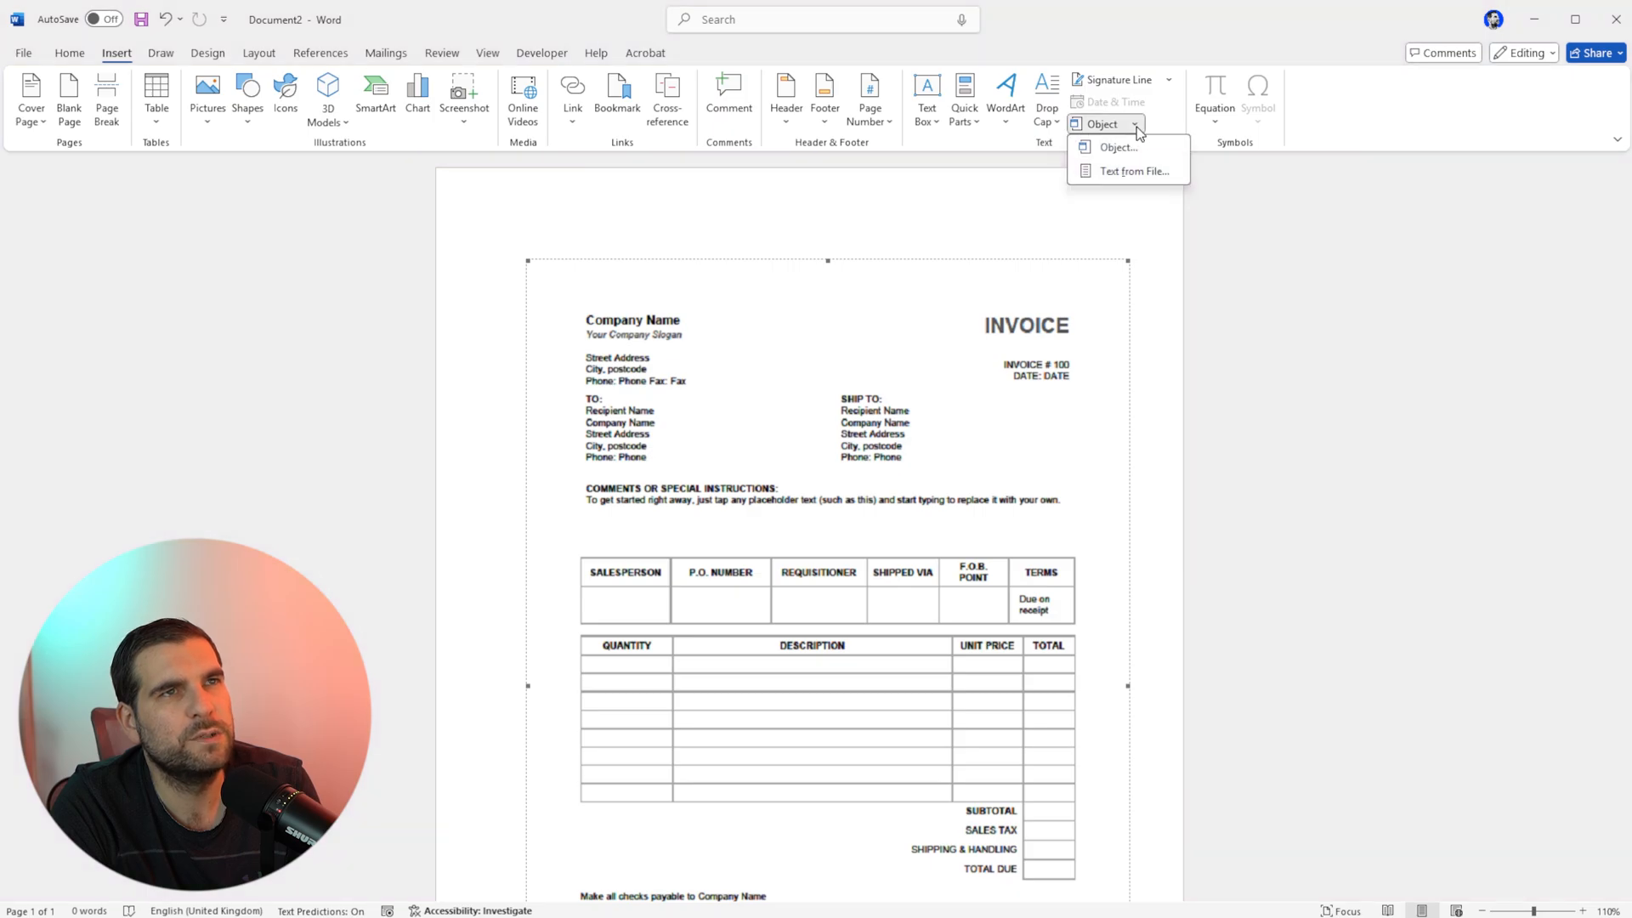
mouse_move(1116, 147)
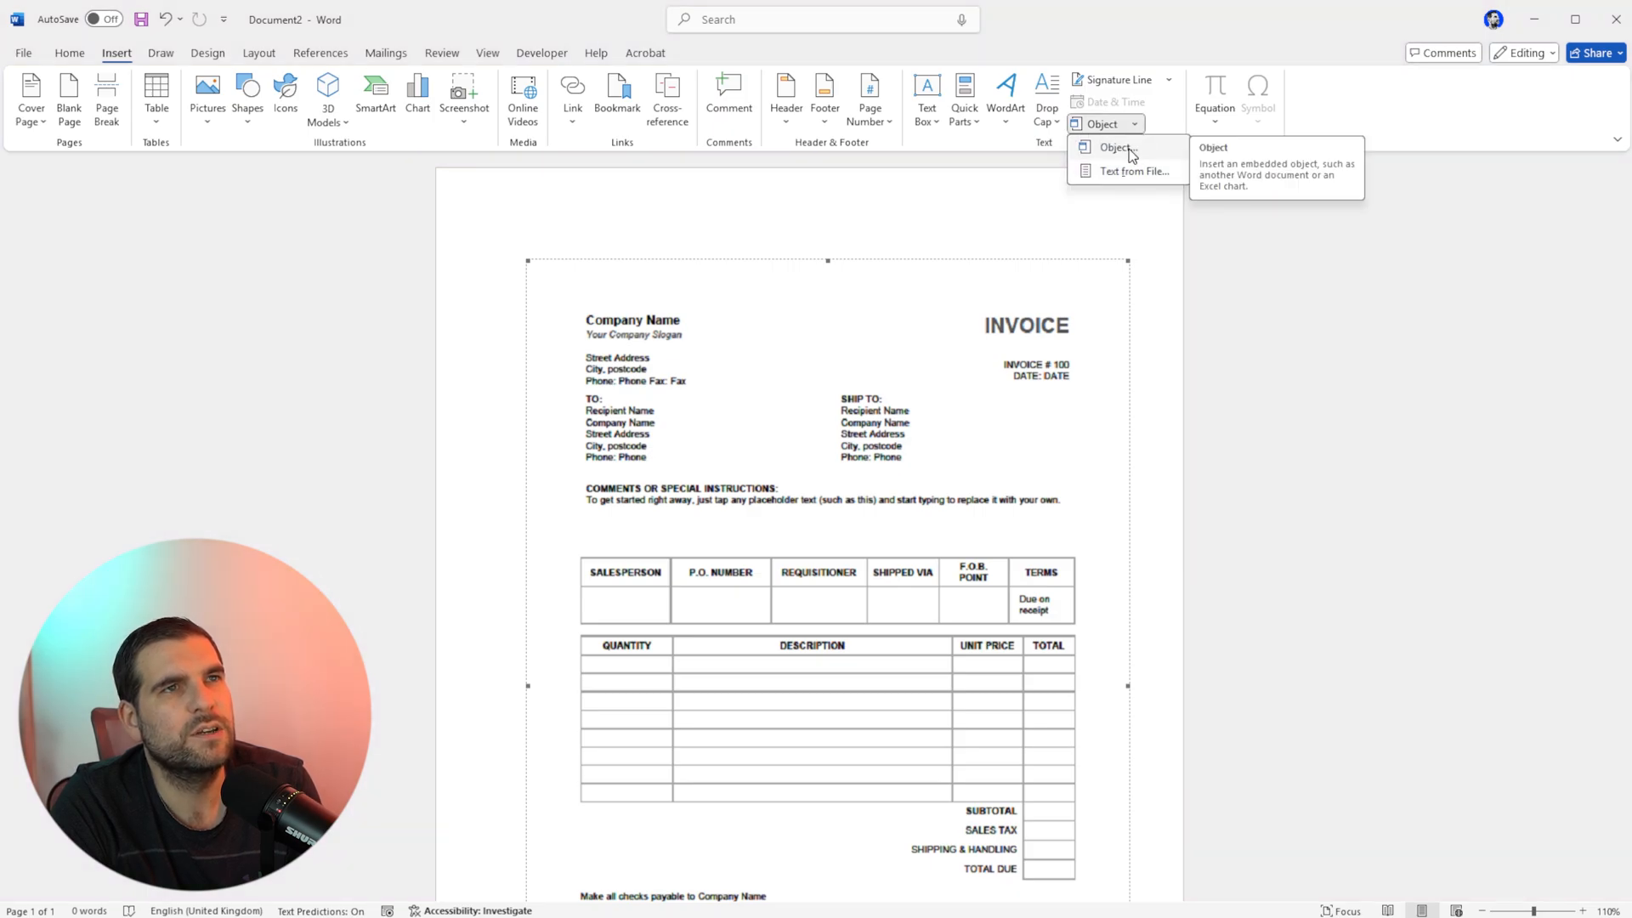
click(1113, 147)
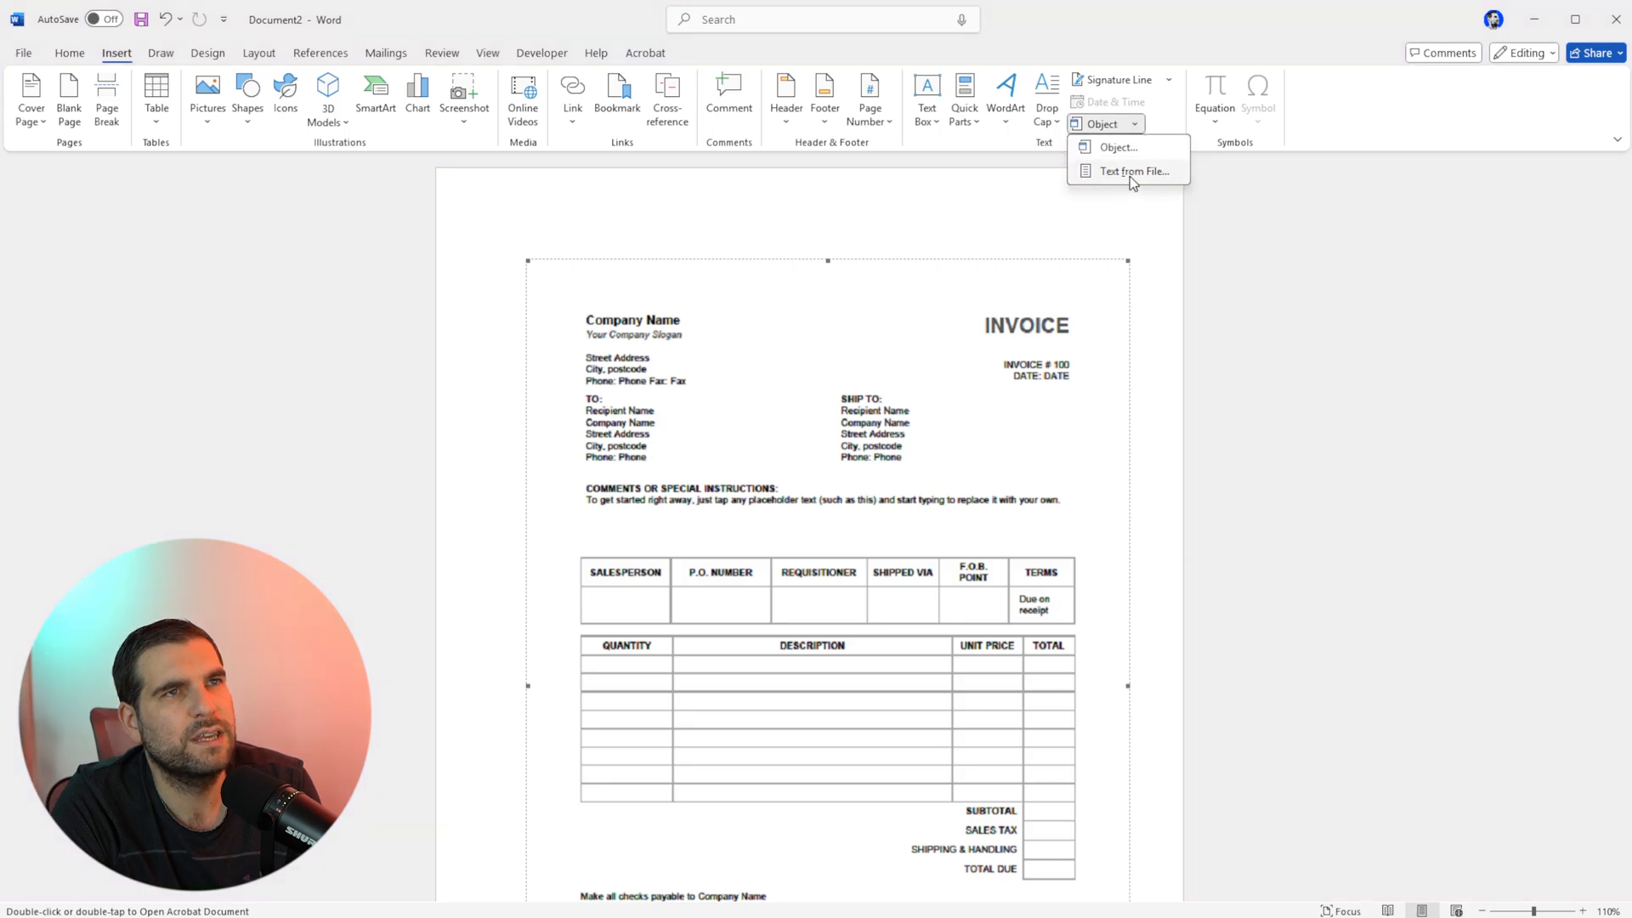
click(1133, 171)
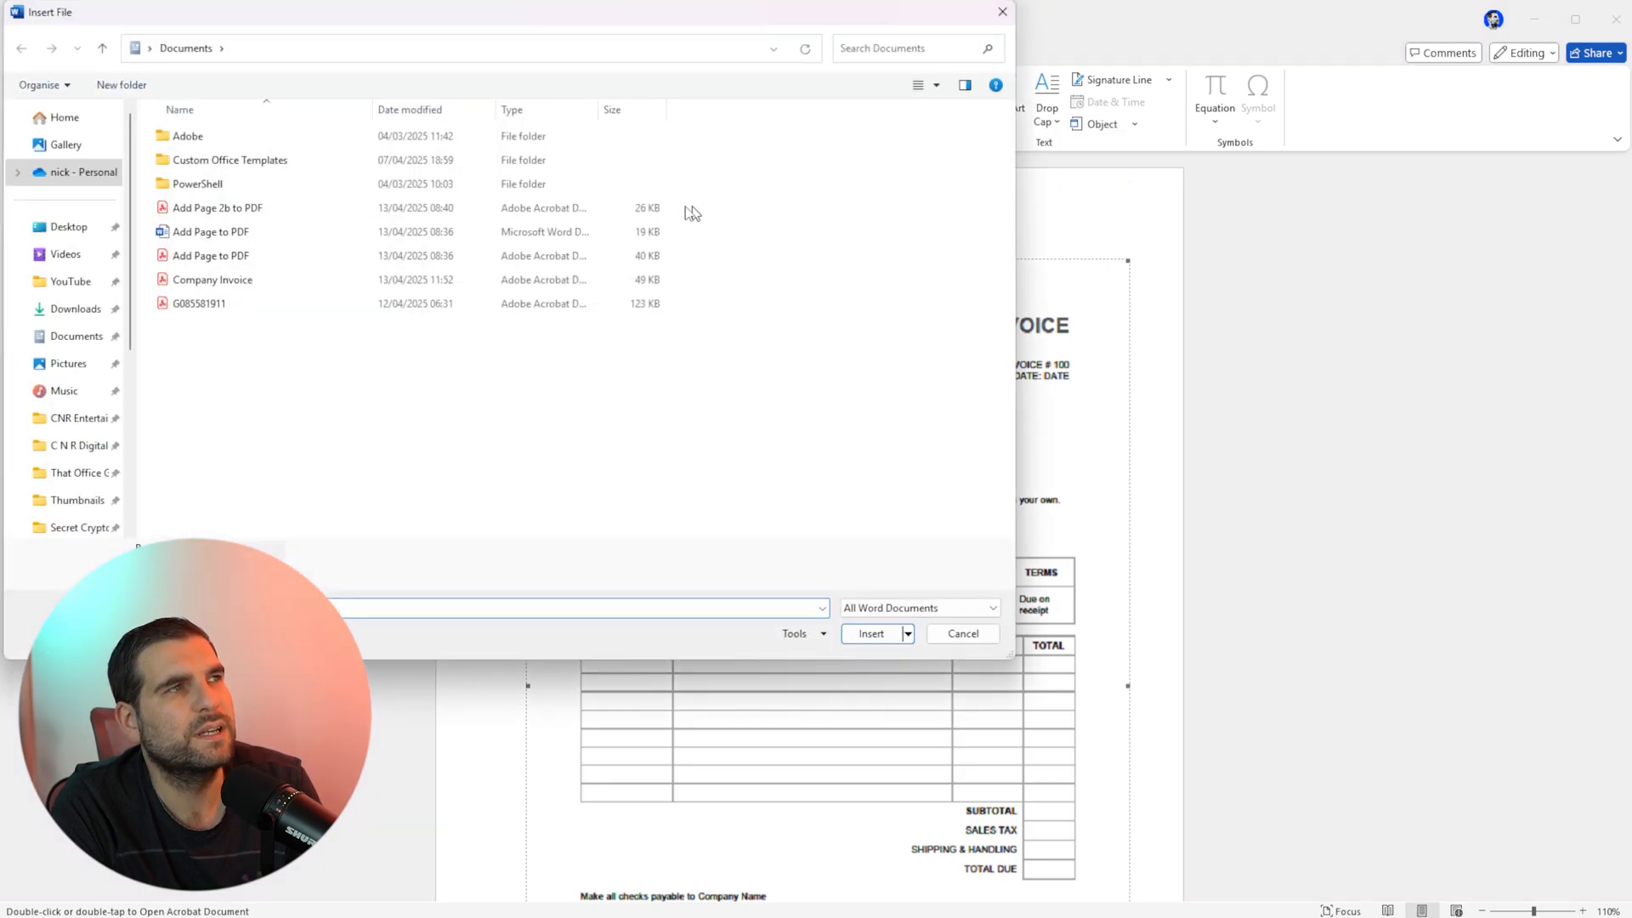
click(212, 279)
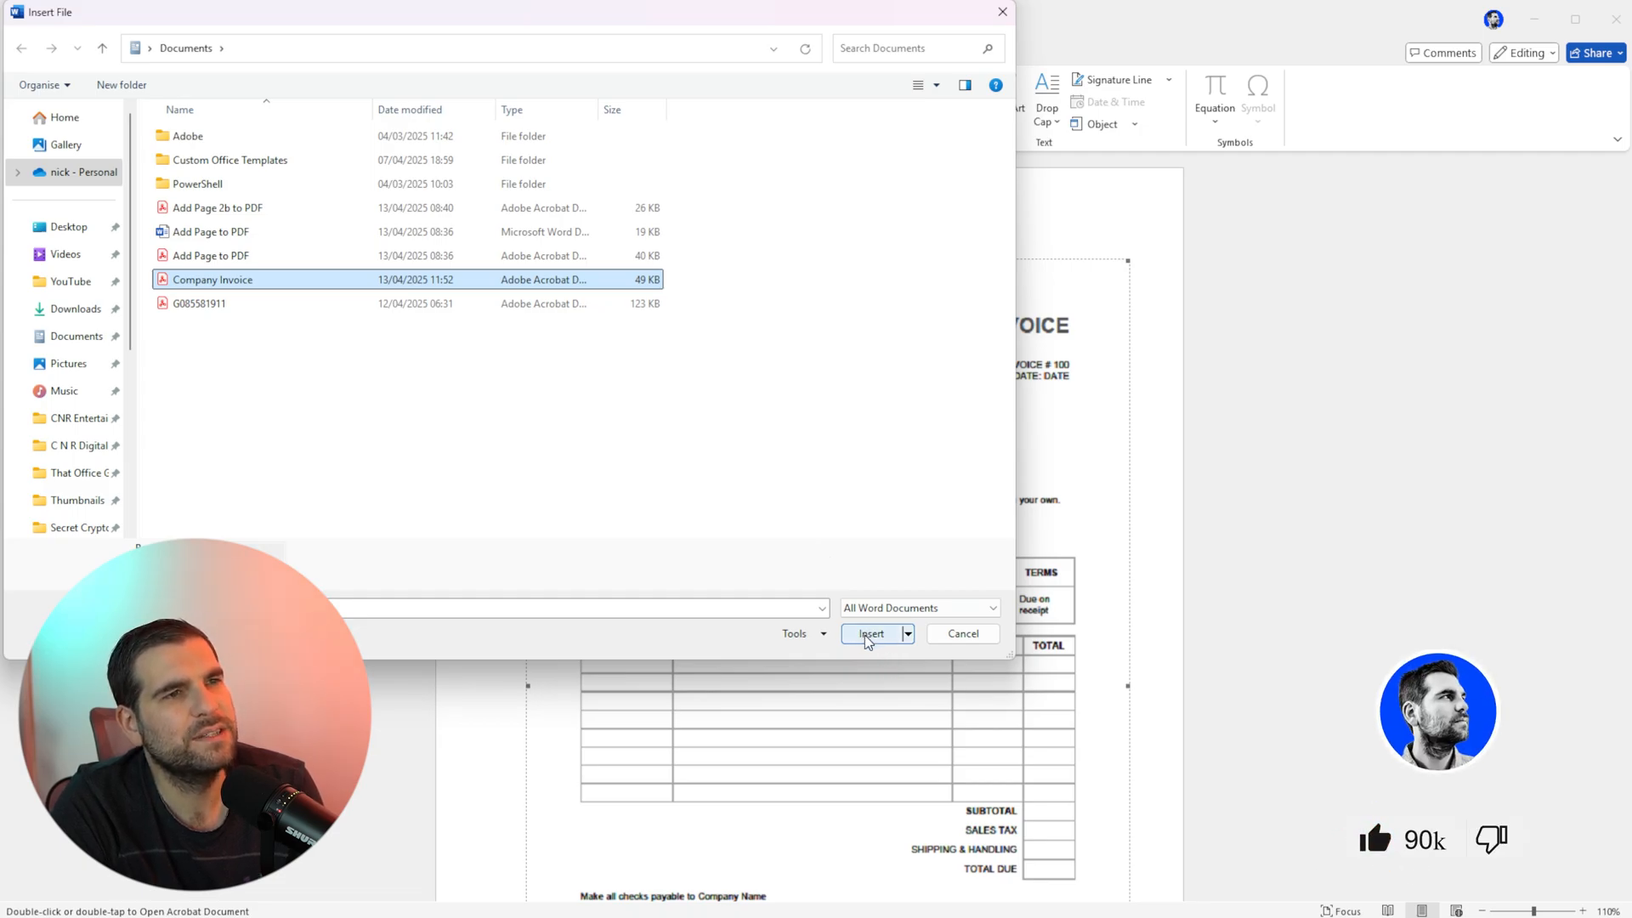
click(872, 633)
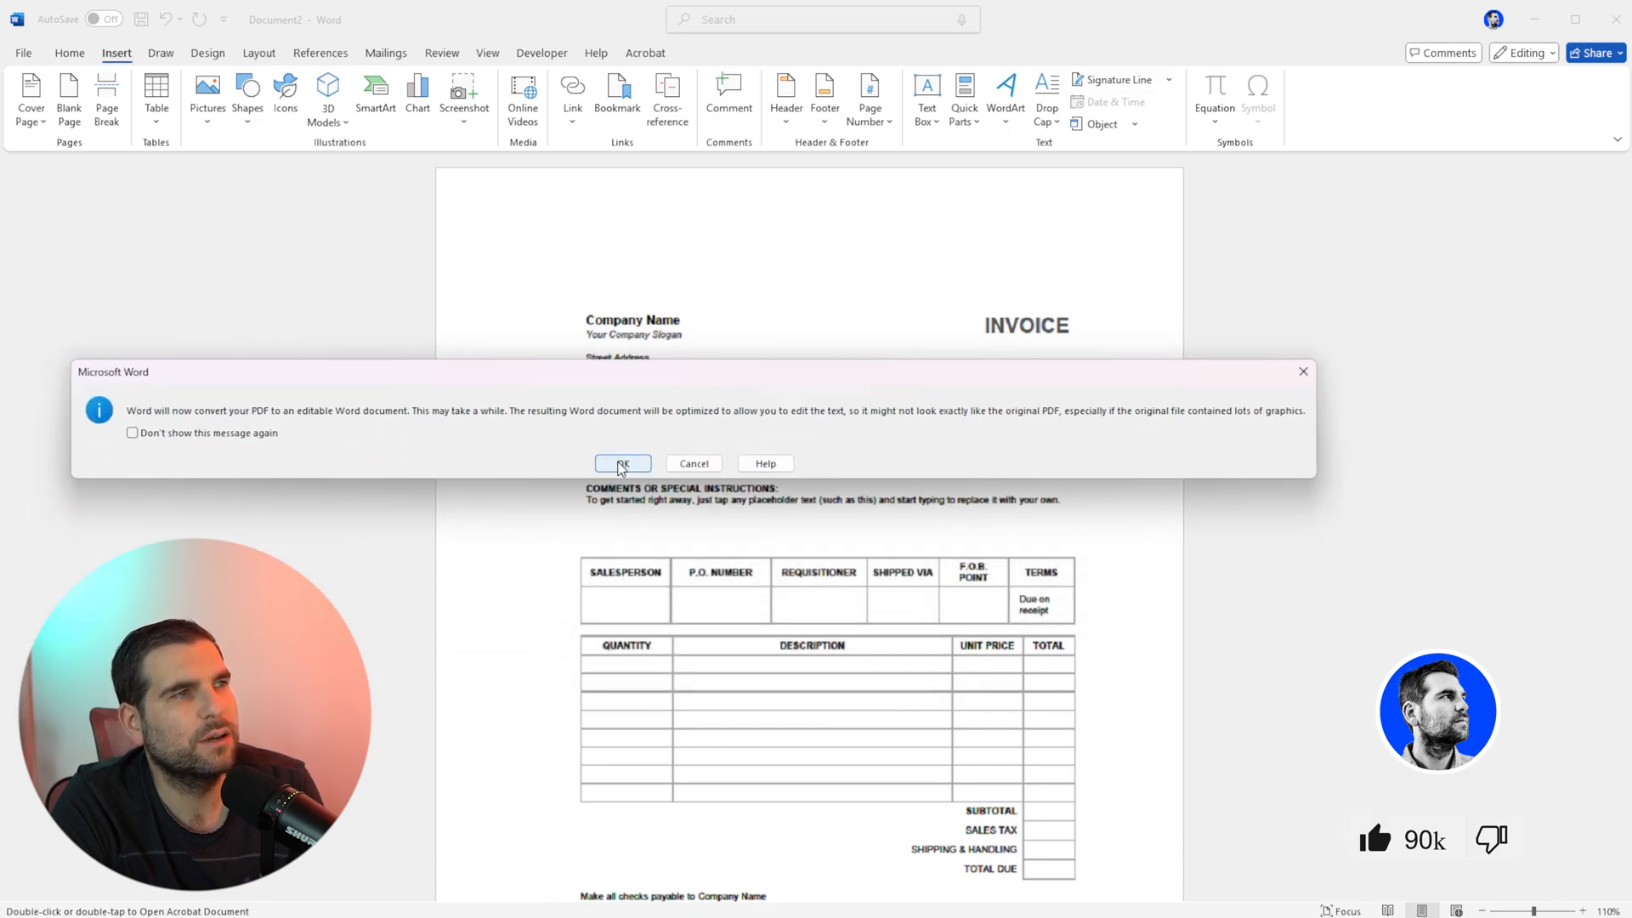
Accept the PDF conversion and review the resulting two-page editable invoice.
click(622, 464)
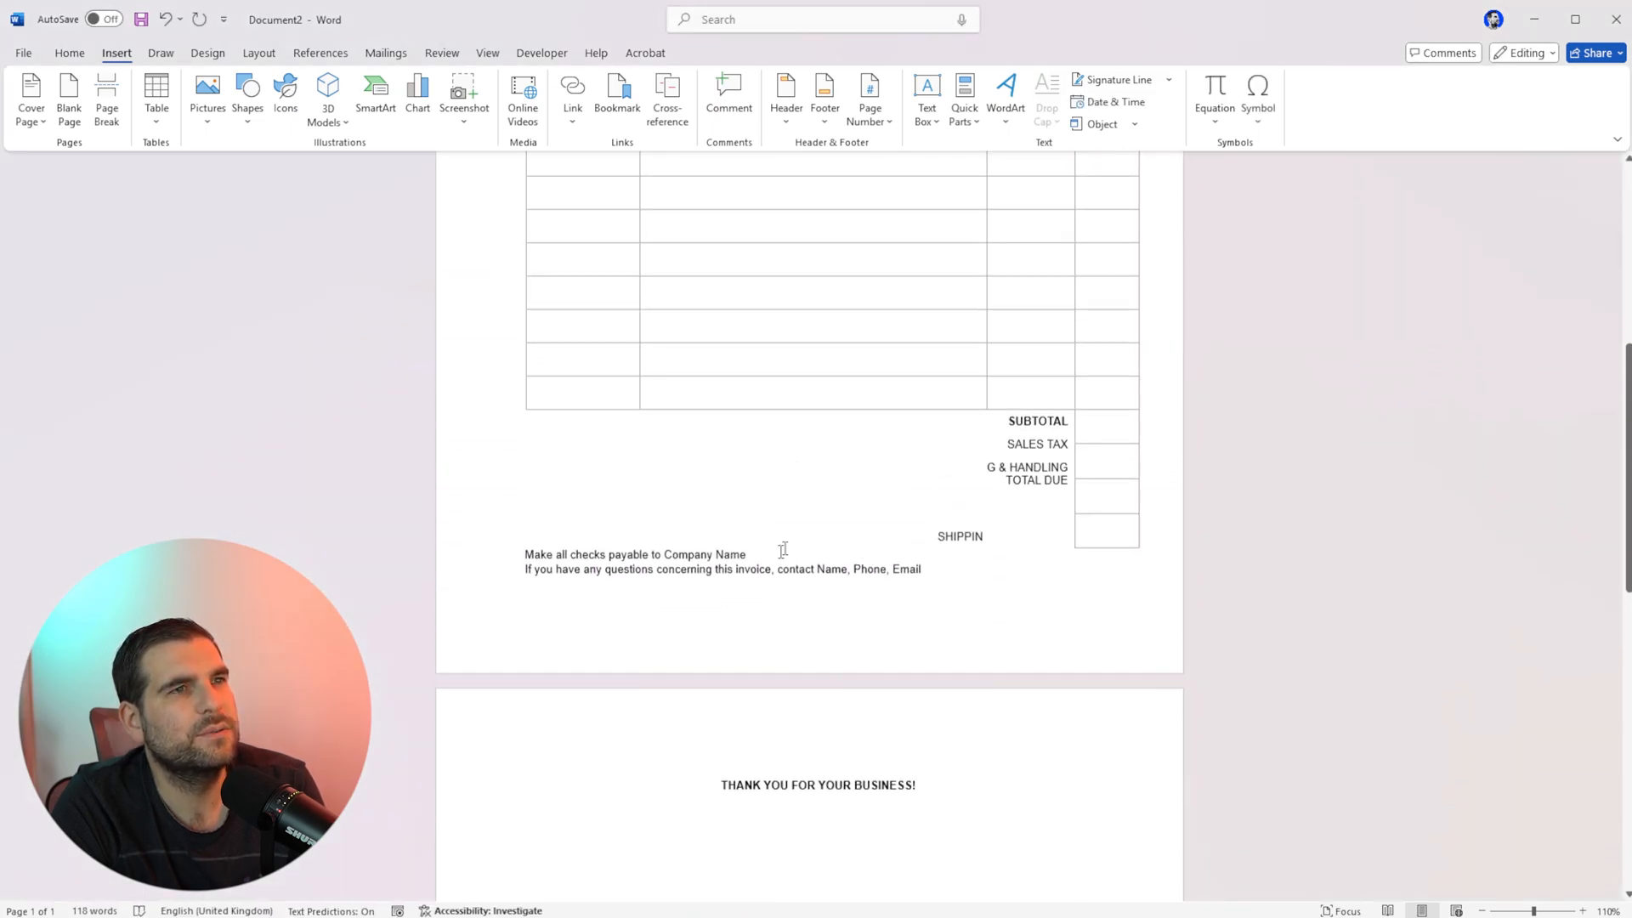
scroll(up, 3)
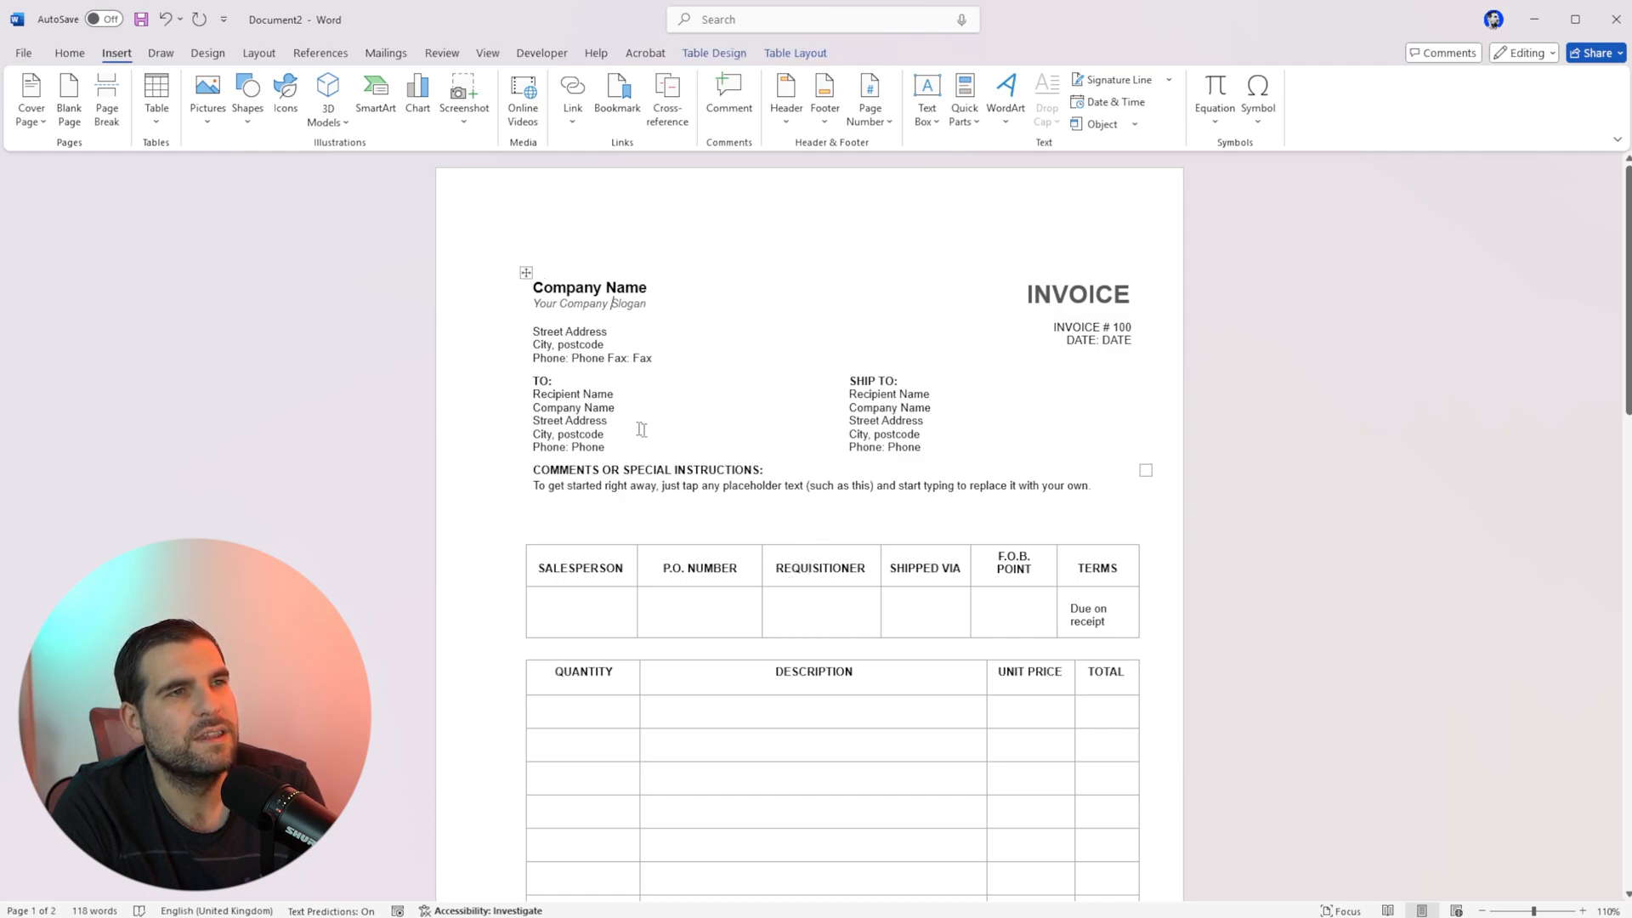
scroll(down, 3)
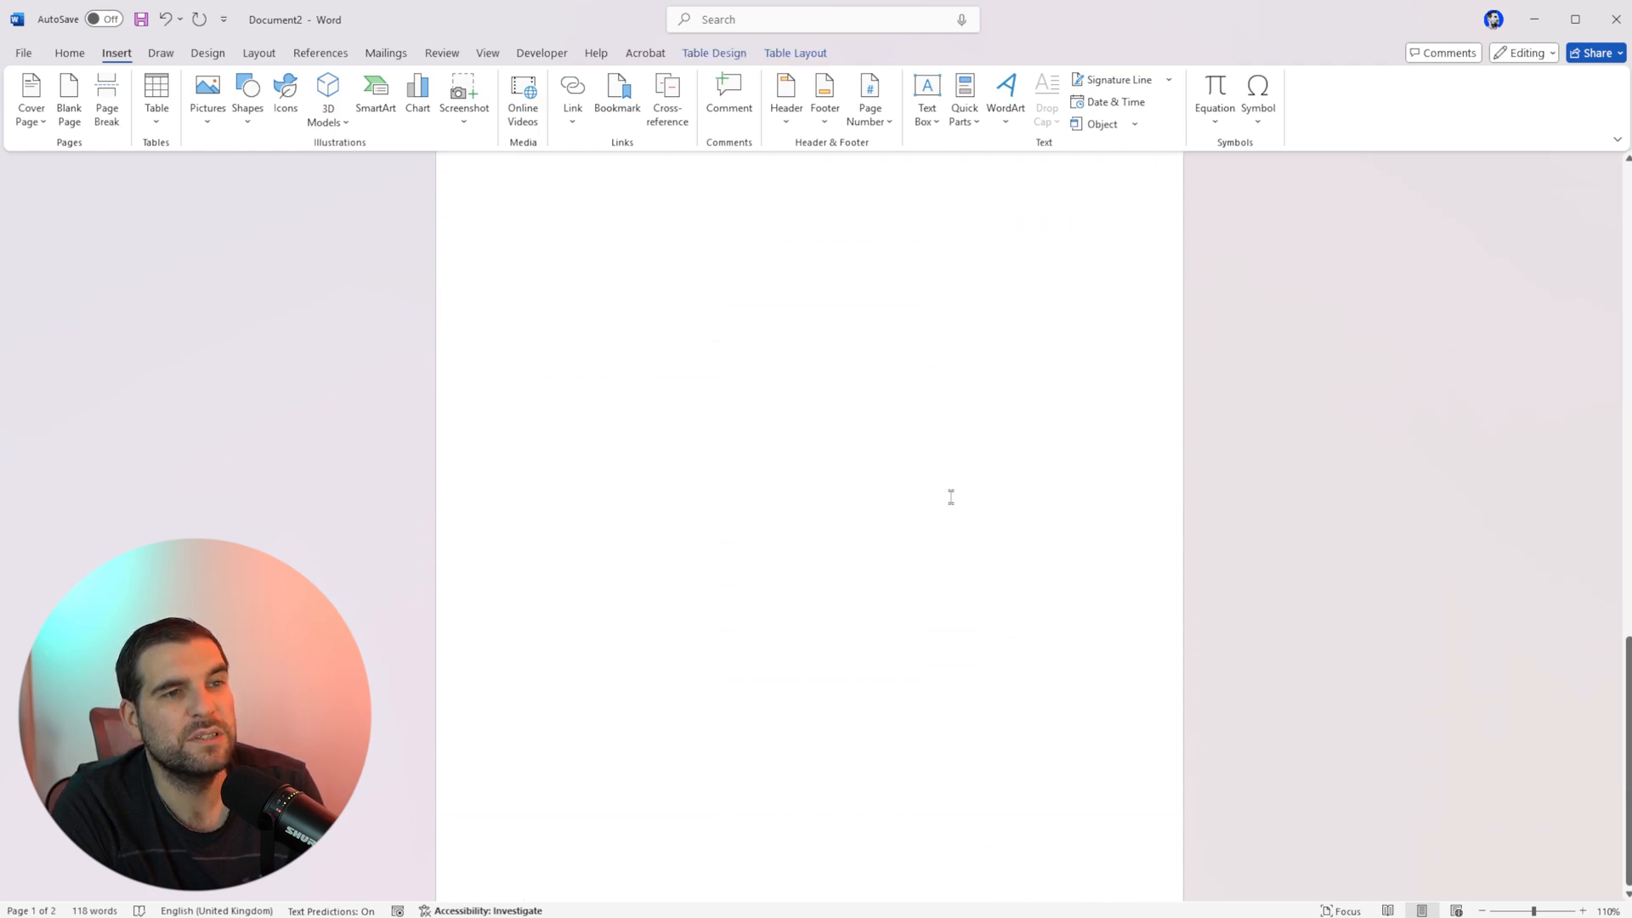